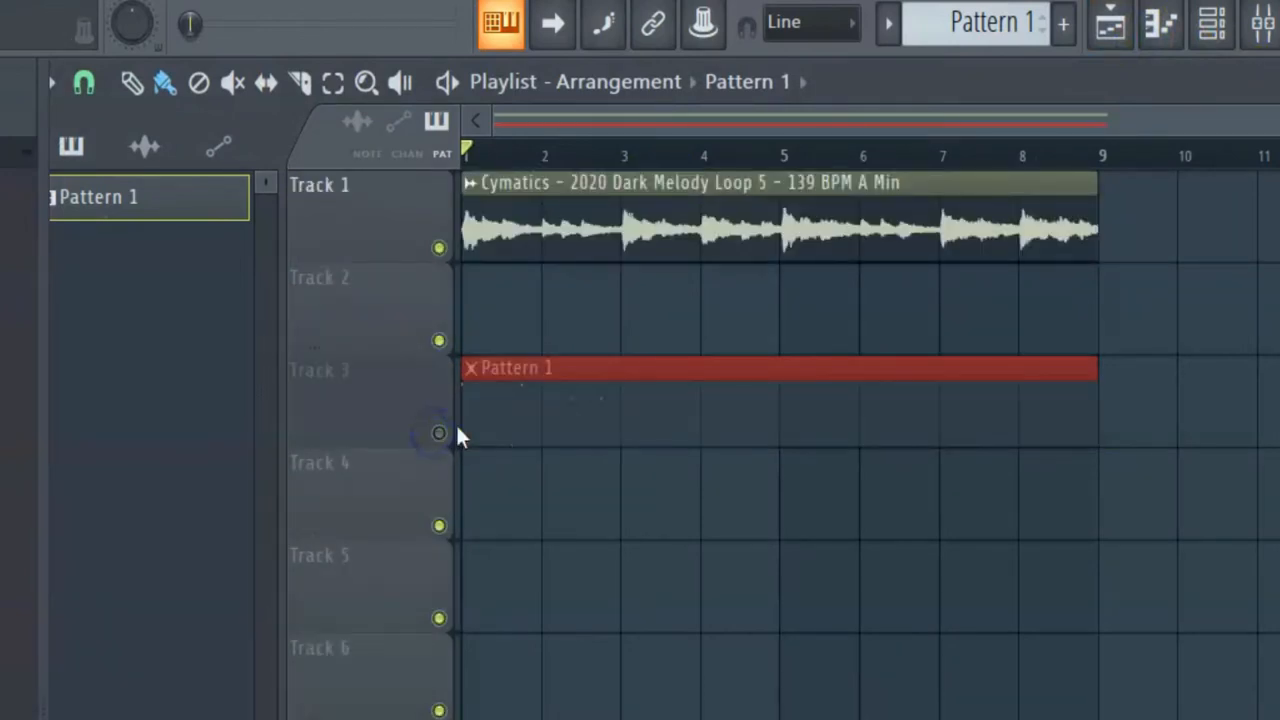
- Delete the Pattern 1 clip so only the Dark Melody Loop stays on track 1
{"action": "left_click", "coordinate": [570, 184]}
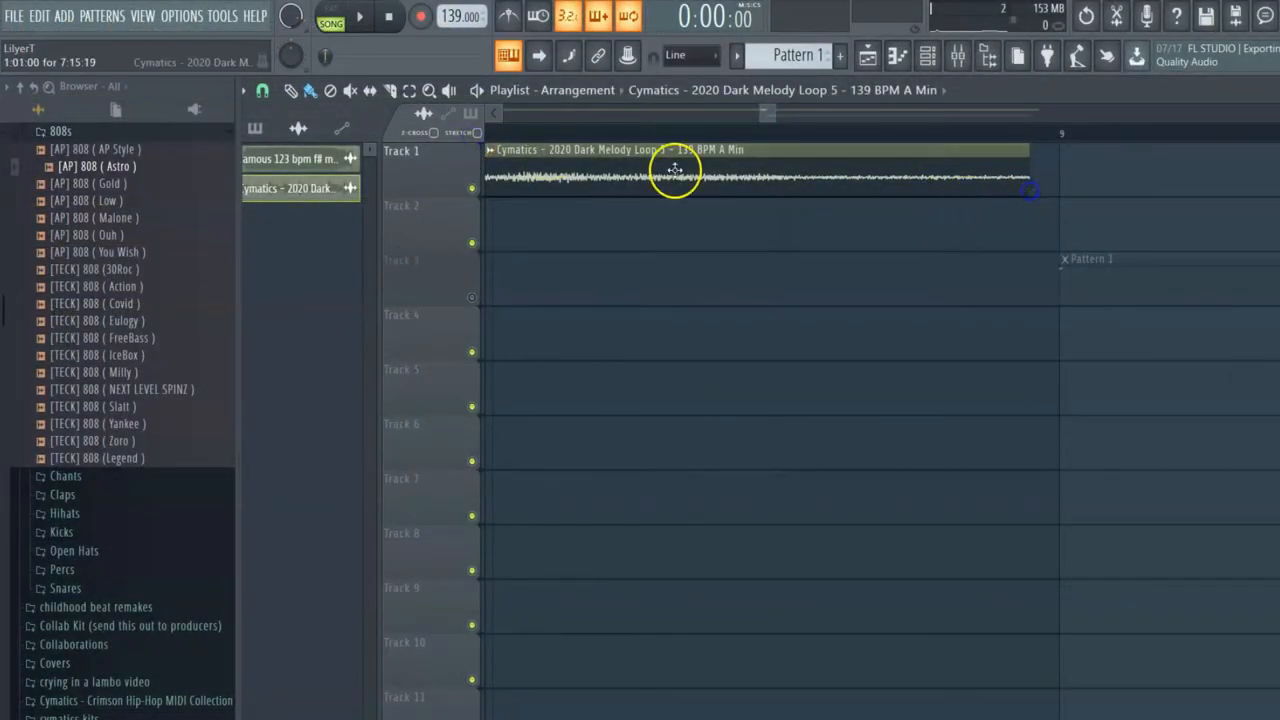
- Make the trimmed melody clip unique as a sample and adjust the grid snap for placing a second copy
{"action": "left_click", "coordinate": [262, 90]}
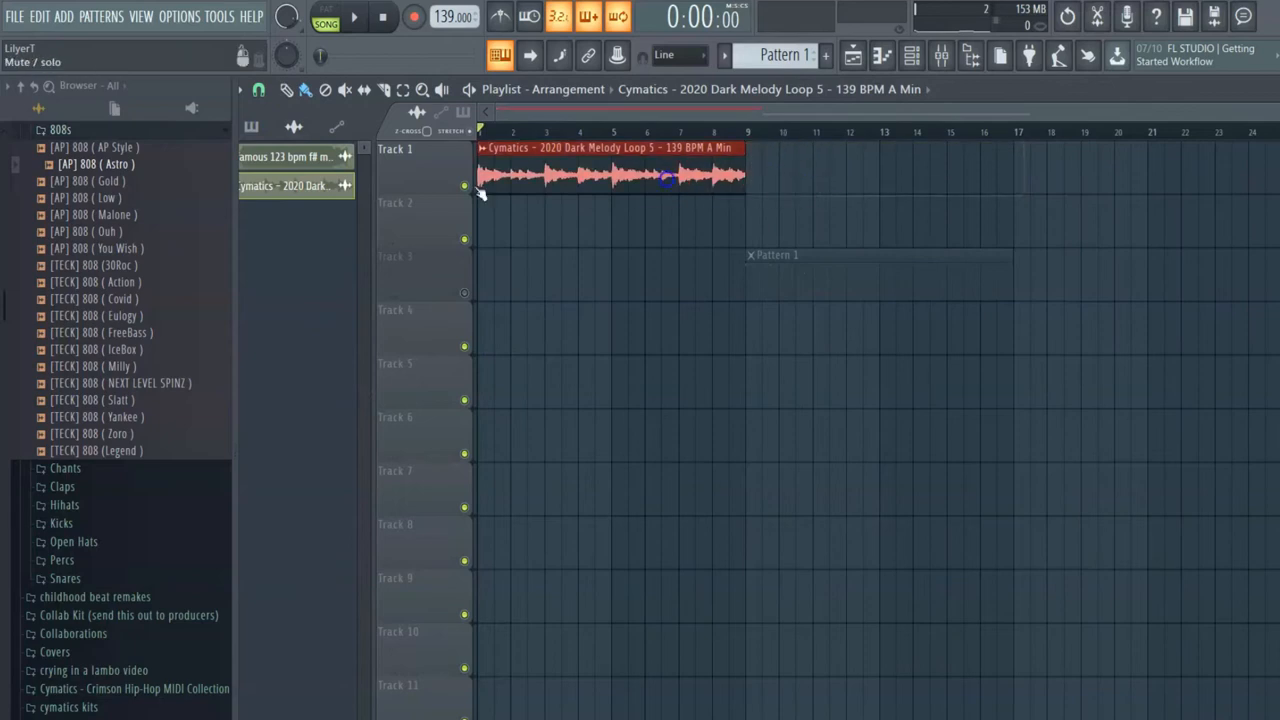
{"action": "right_click", "coordinate": [610, 170]}
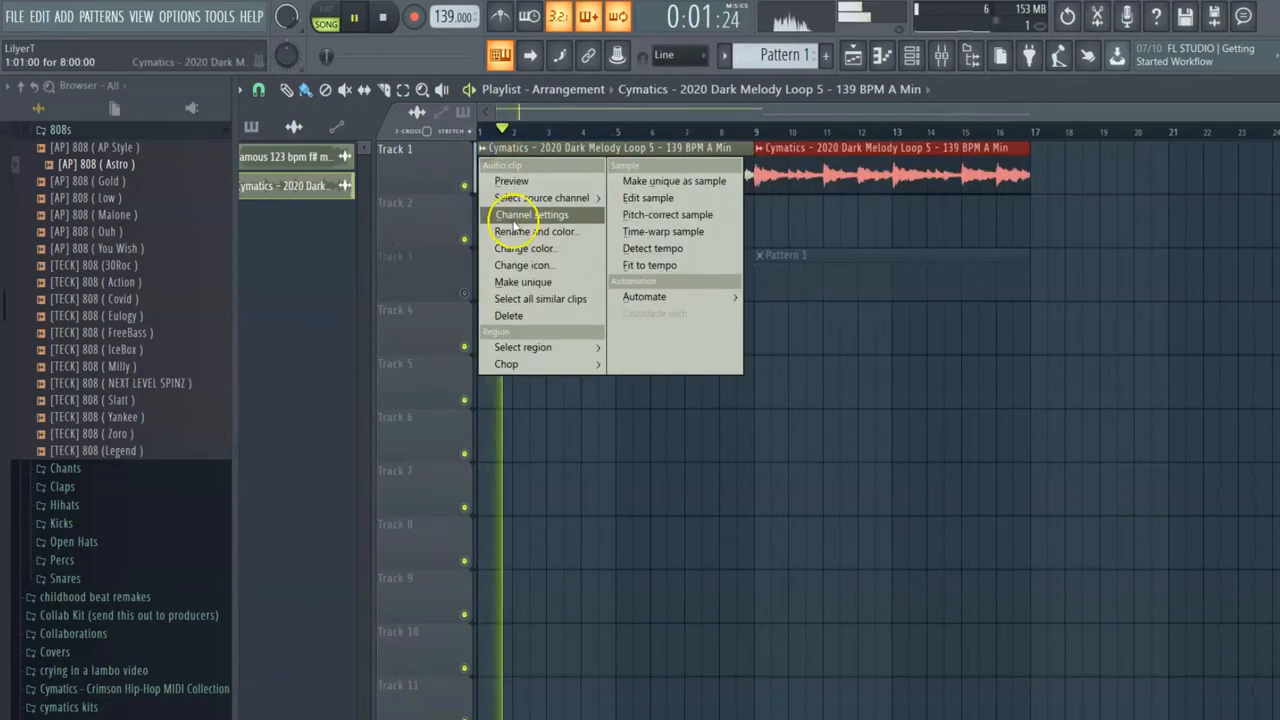
{"action": "left_click", "coordinate": [530, 214]}
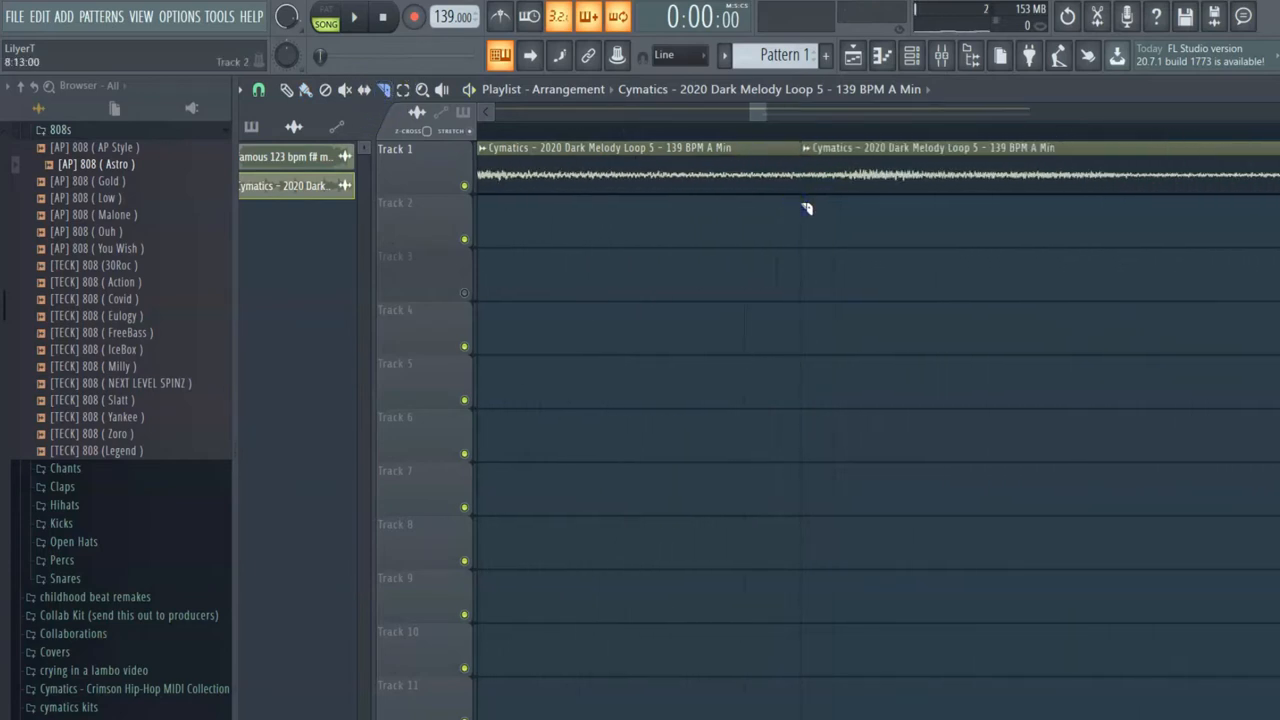
{"action": "left_click", "coordinate": [258, 88]}
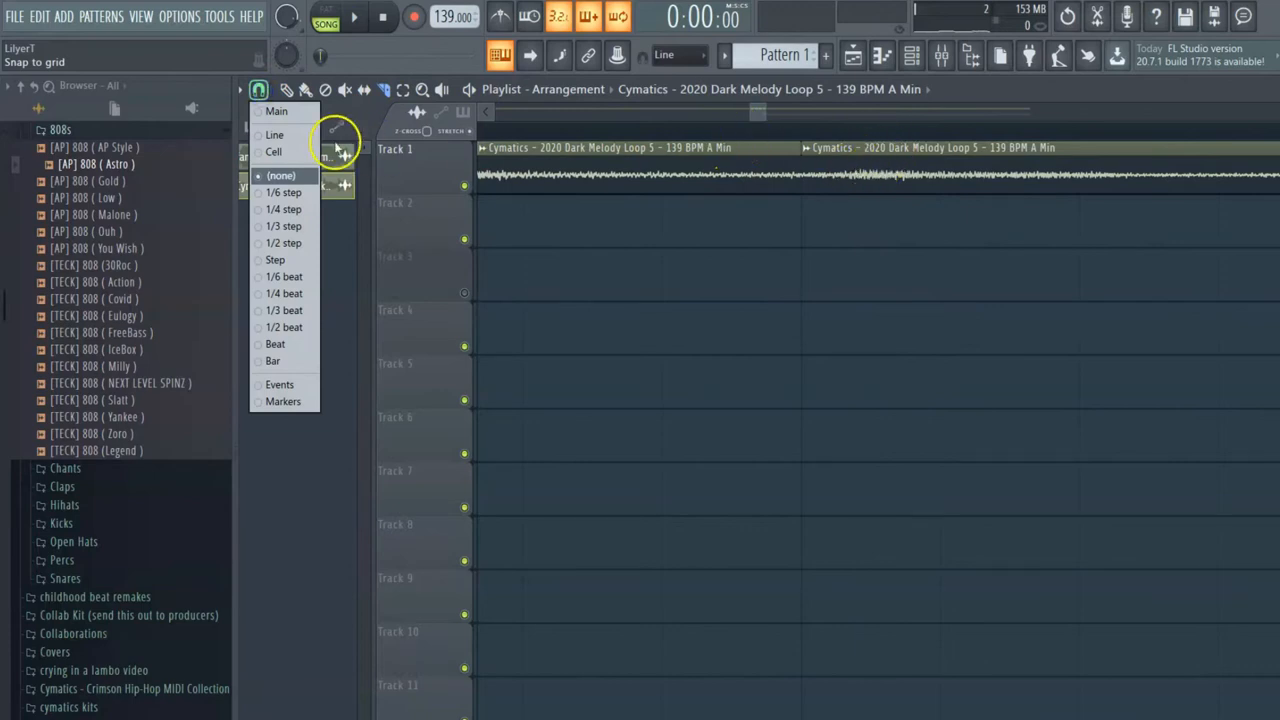
{"action": "left_click", "coordinate": [280, 176]}
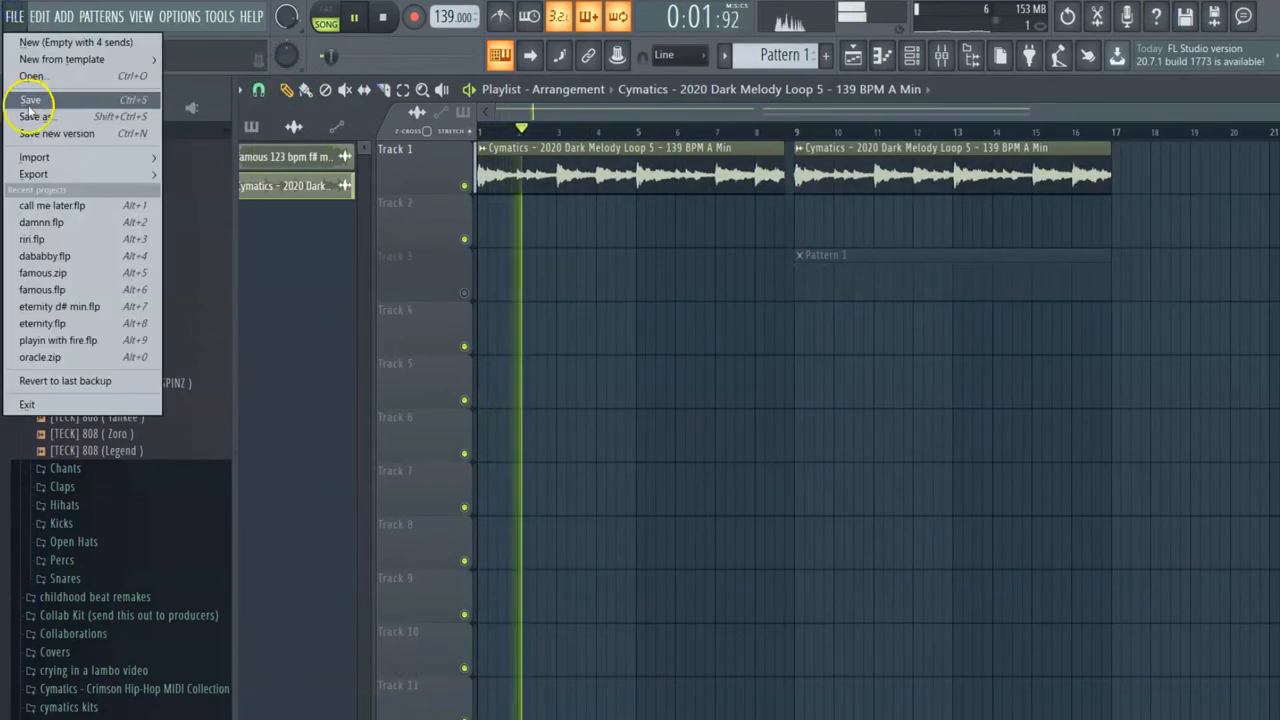
- Save the project as slatt.flp, load the Hill hi-hat as a channel and place Pattern 1 on track 3
{"action": "left_click", "coordinate": [36, 116]}
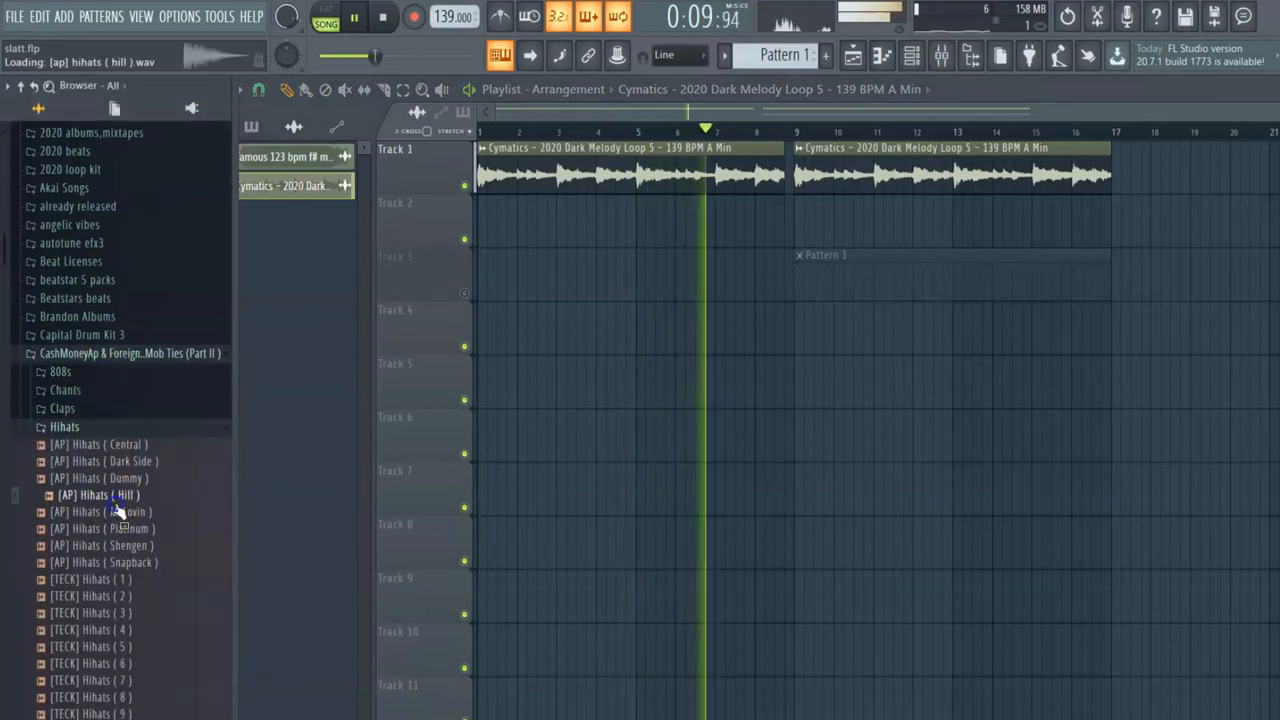
{"action": "double_click", "coordinate": [98, 494]}
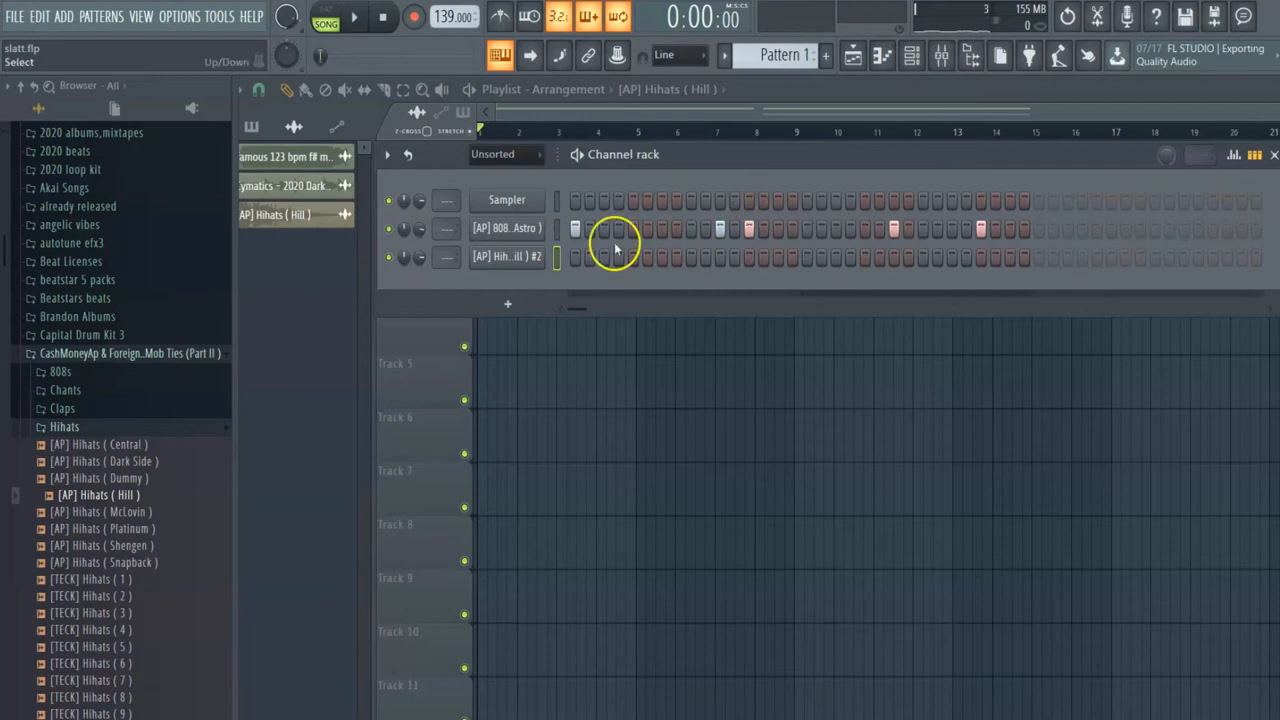
{"action": "left_click", "coordinate": [356, 16]}
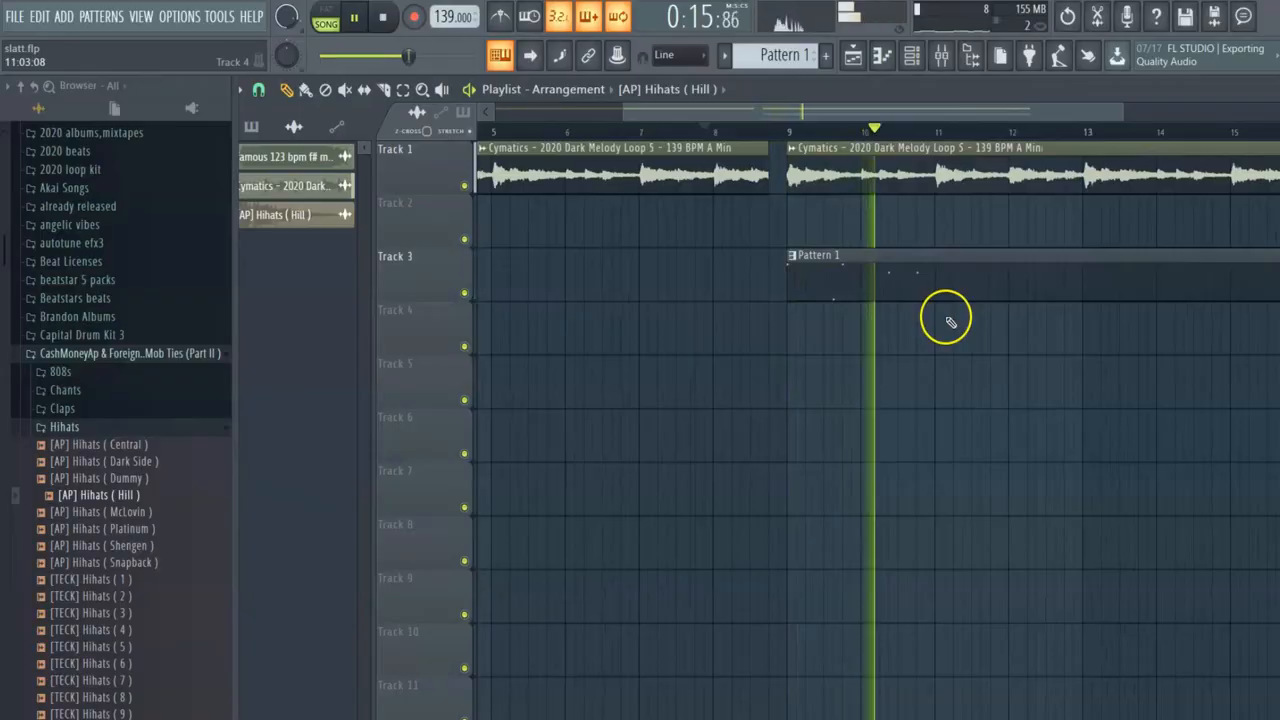
- Draw 808 notes in the piano roll: a low note early and two notes late in the bar
{"action": "right_click", "coordinate": [504, 228]}
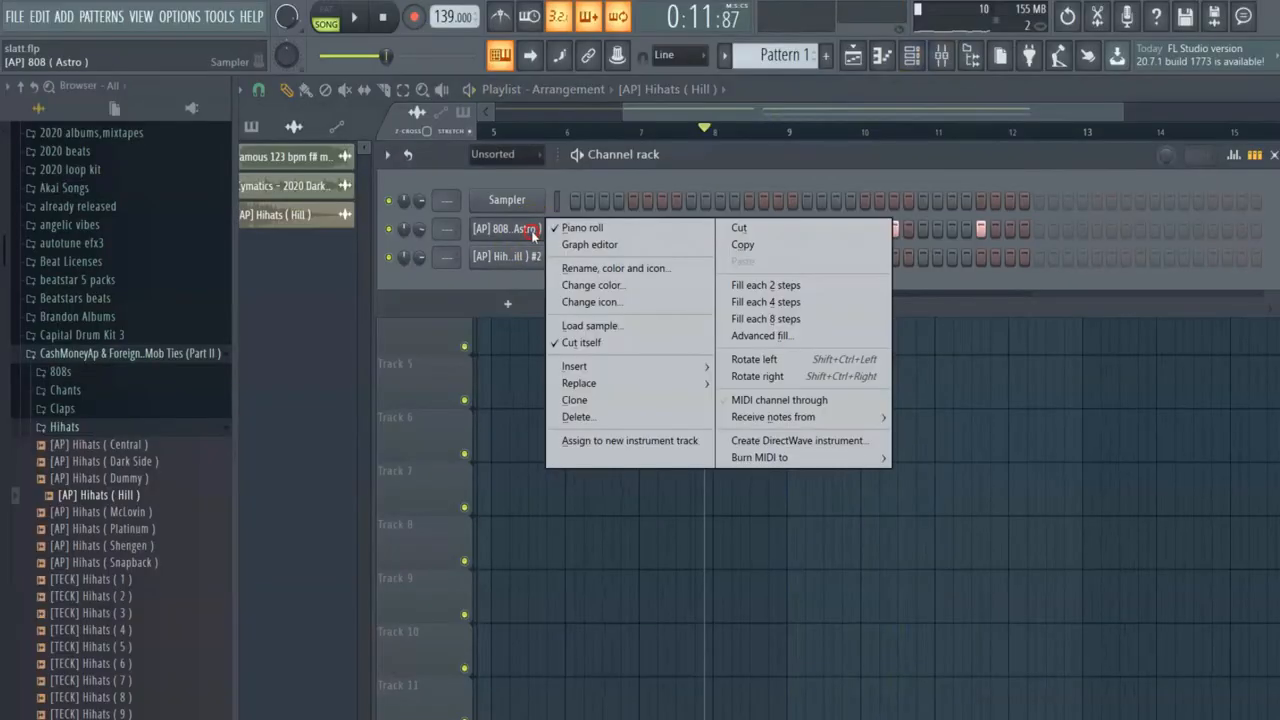
{"action": "left_click", "coordinate": [582, 228]}
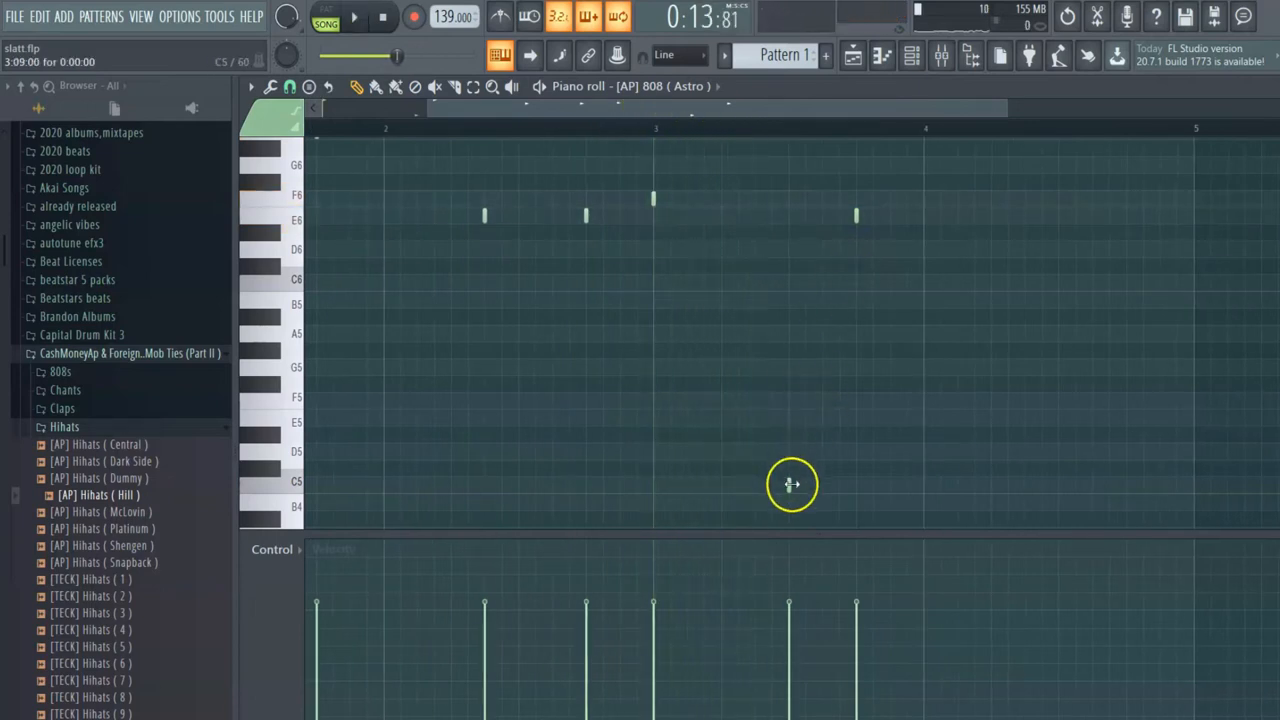
{"action": "left_click", "coordinate": [824, 486]}
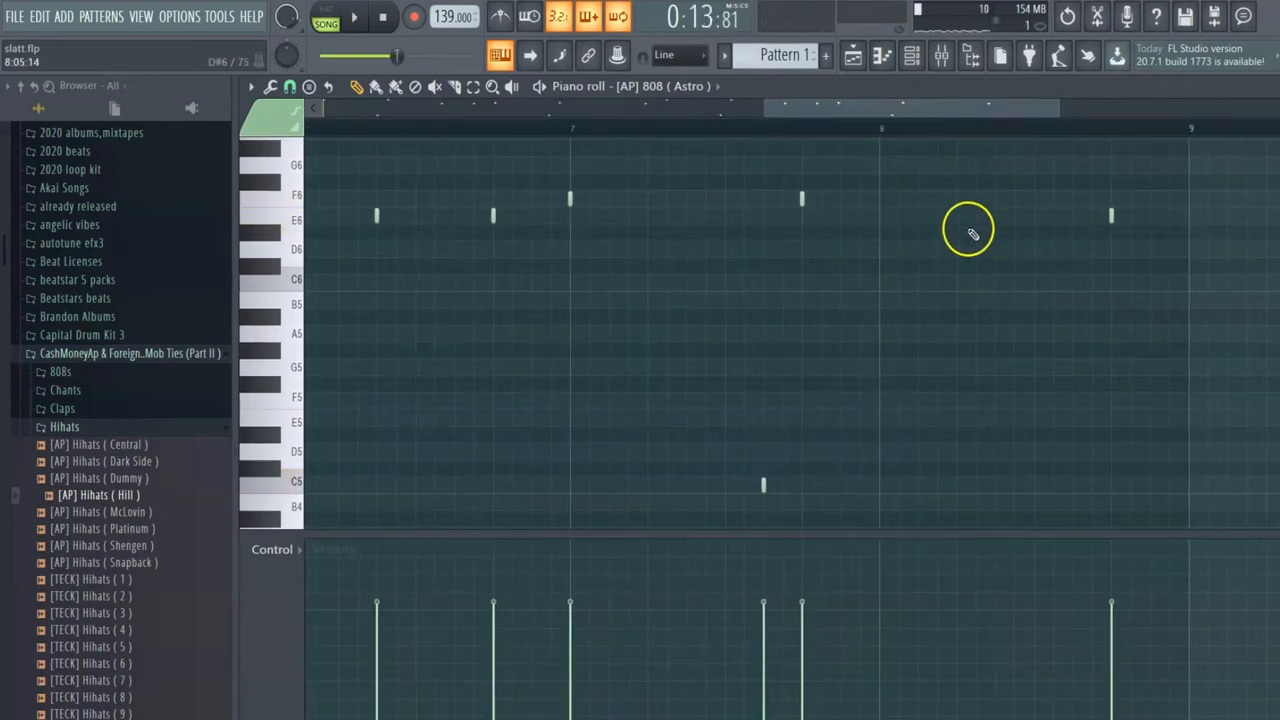
{"action": "left_click", "coordinate": [956, 216]}
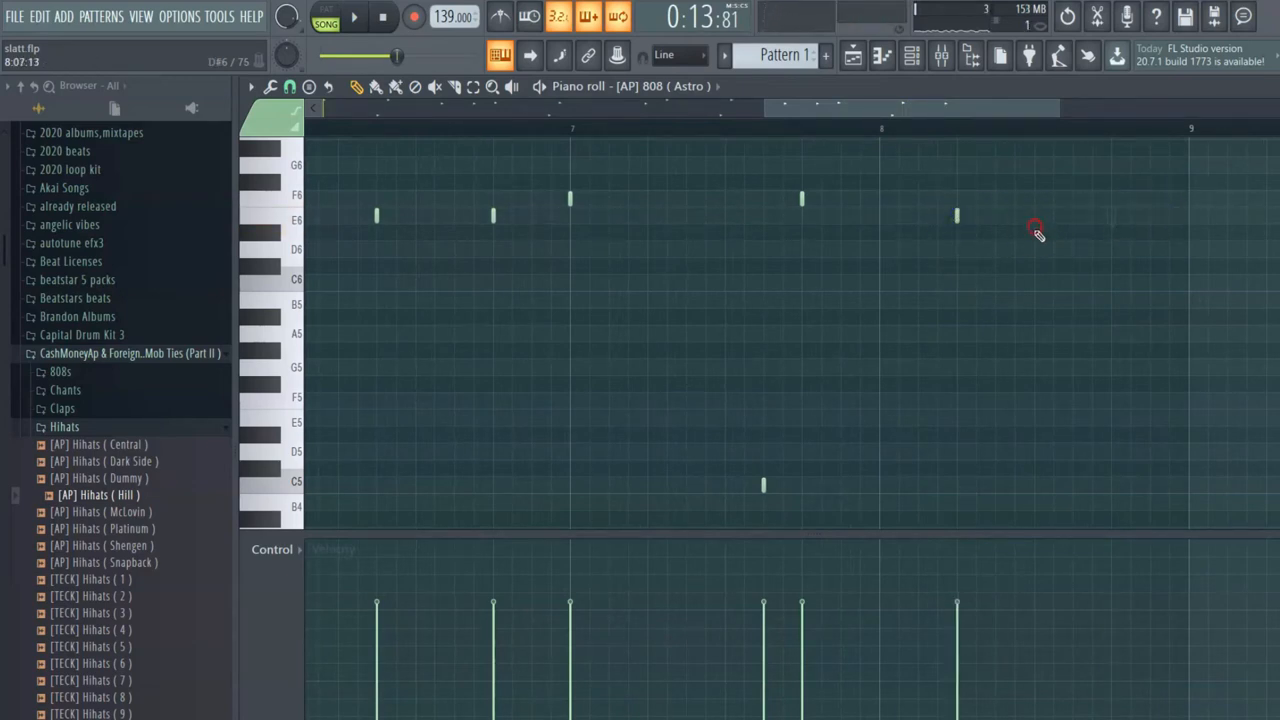
{"action": "left_click", "coordinate": [996, 216]}
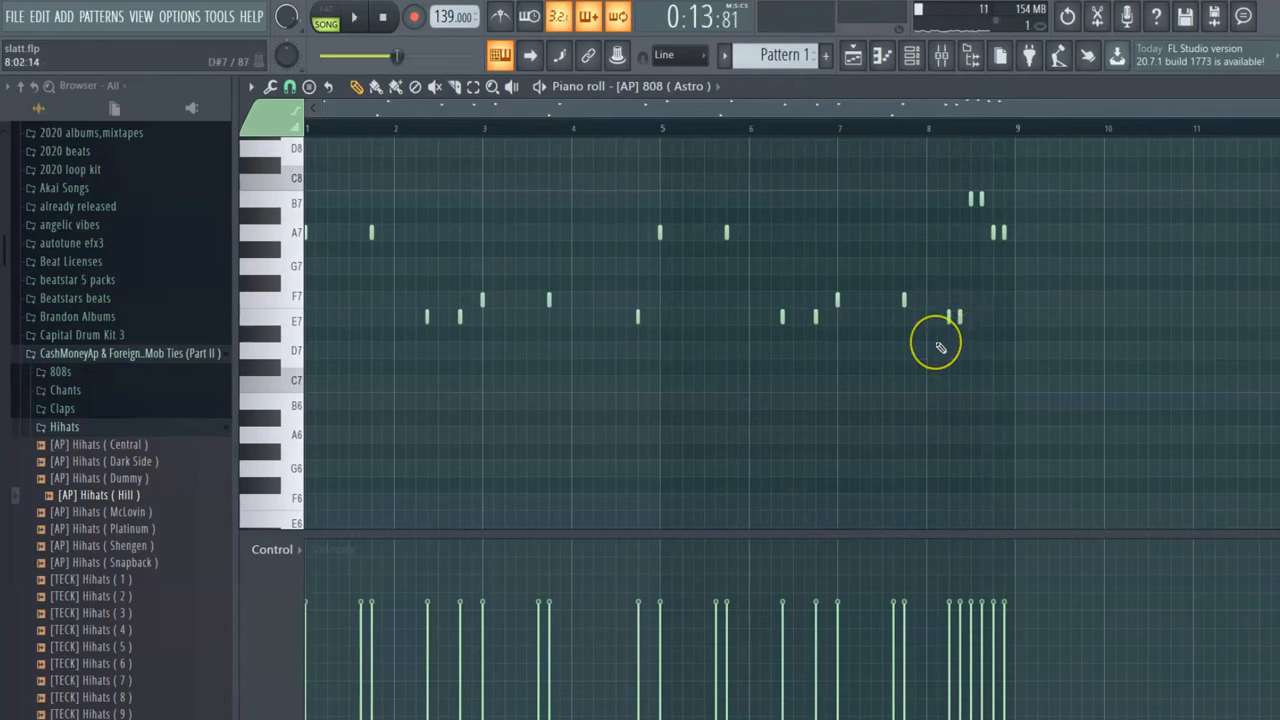
- Adjust the hi-hat channel volume and expand the Claps folder in the browser
{"action": "left_click", "coordinate": [912, 56]}
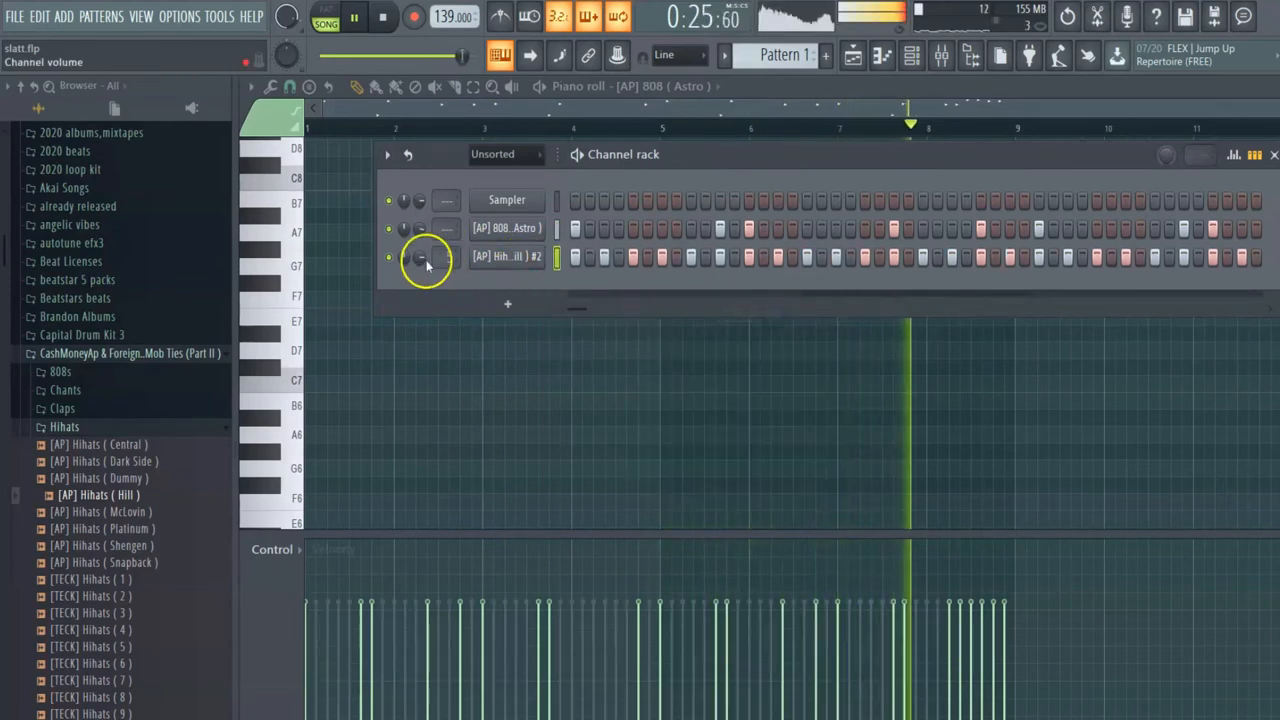
{"action": "left_click", "coordinate": [62, 408]}
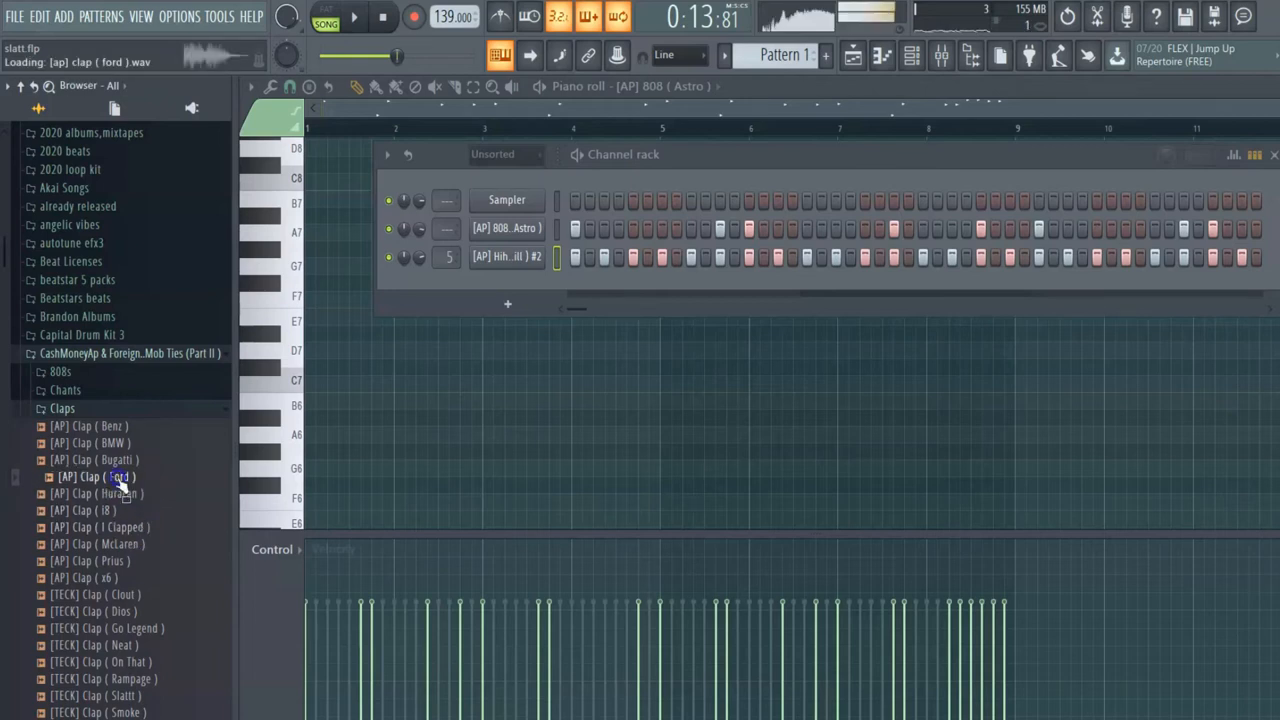
{"action": "left_click", "coordinate": [90, 476]}
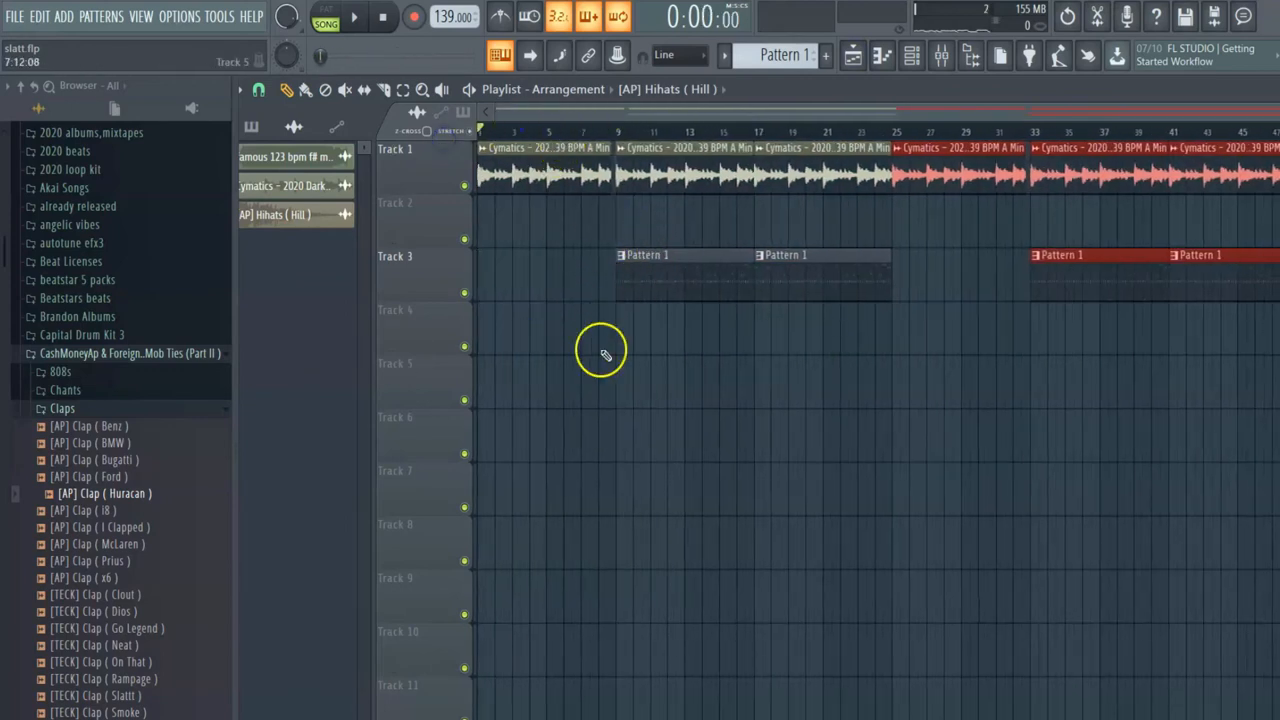
{"action": "mouse_move", "coordinate": [624, 356]}
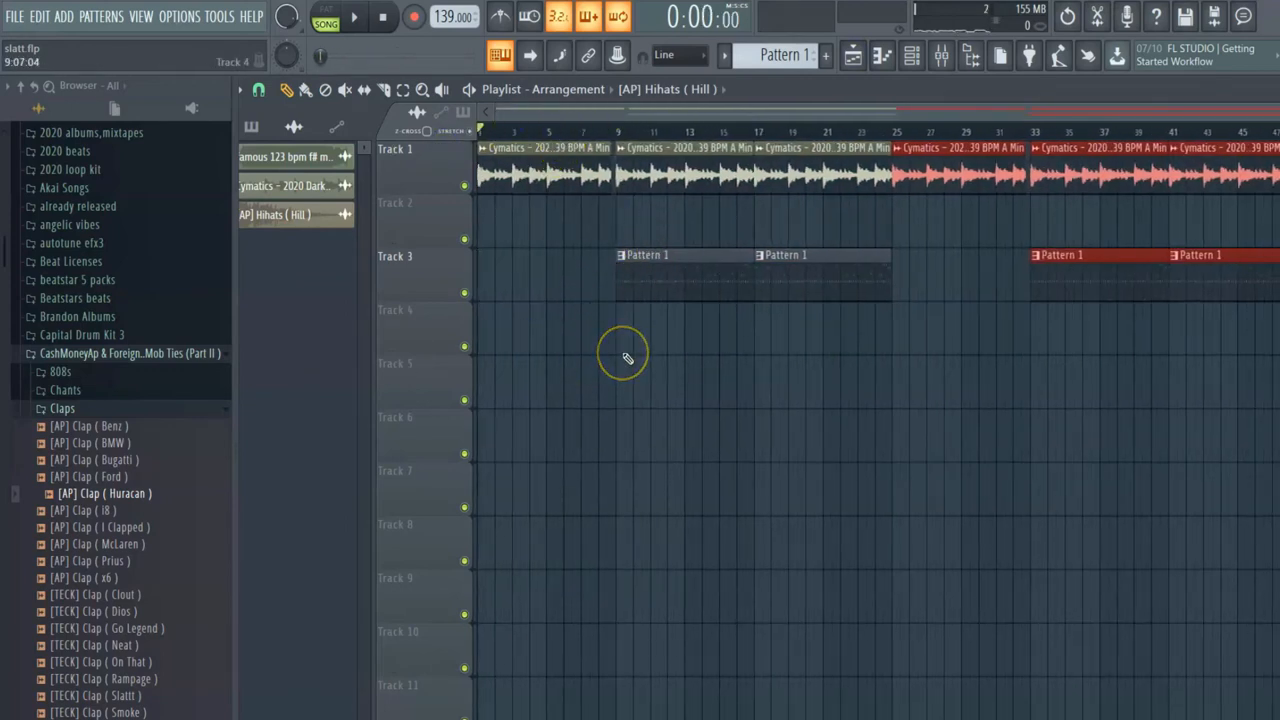
{"action": "mouse_move", "coordinate": [630, 352]}
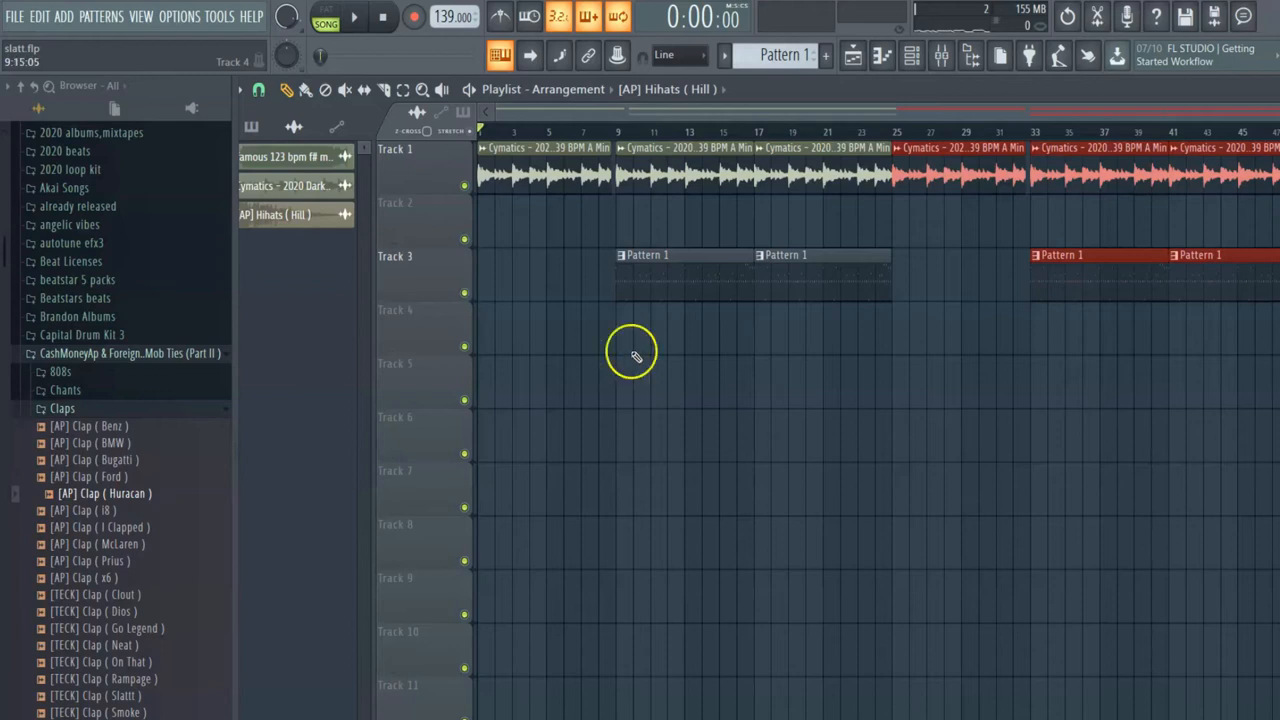
{"action": "mouse_move", "coordinate": [610, 244]}
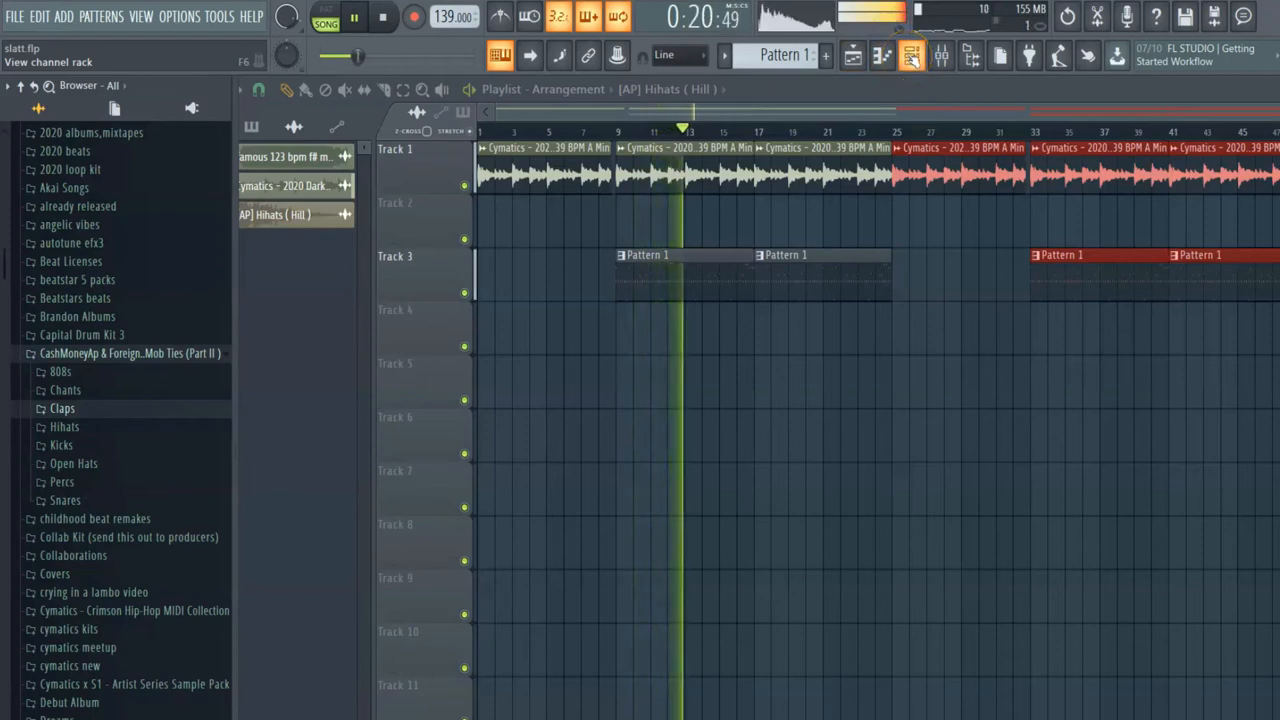
- Edit the Hill channel's roll notes in its piano roll, selecting notes to vary them
{"action": "right_click", "coordinate": [504, 256]}
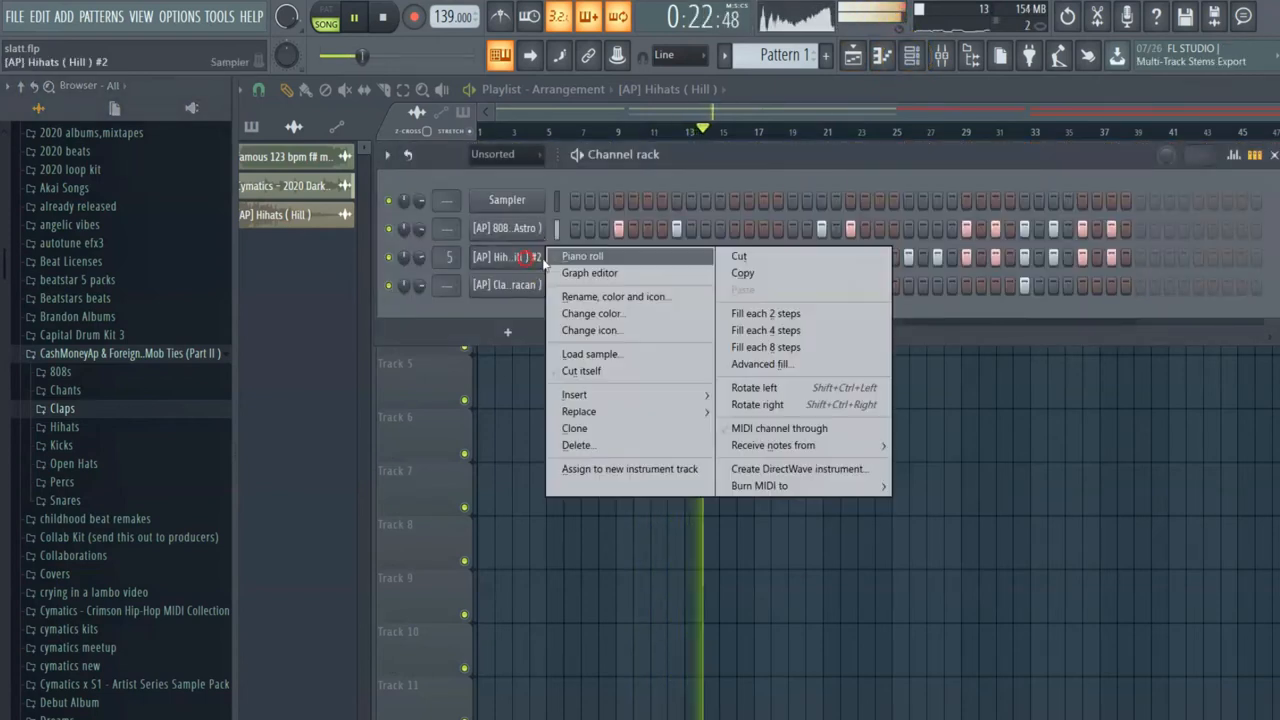
{"action": "left_click", "coordinate": [584, 256]}
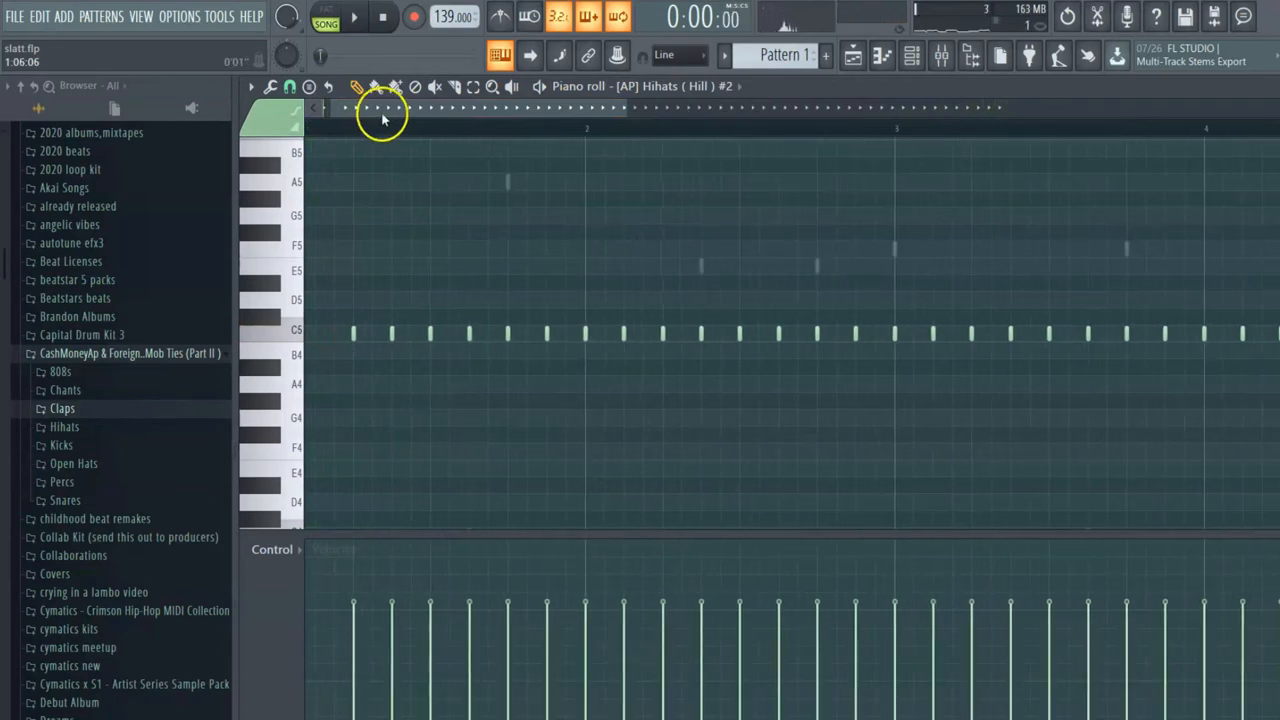
{"action": "left_click", "coordinate": [354, 16]}
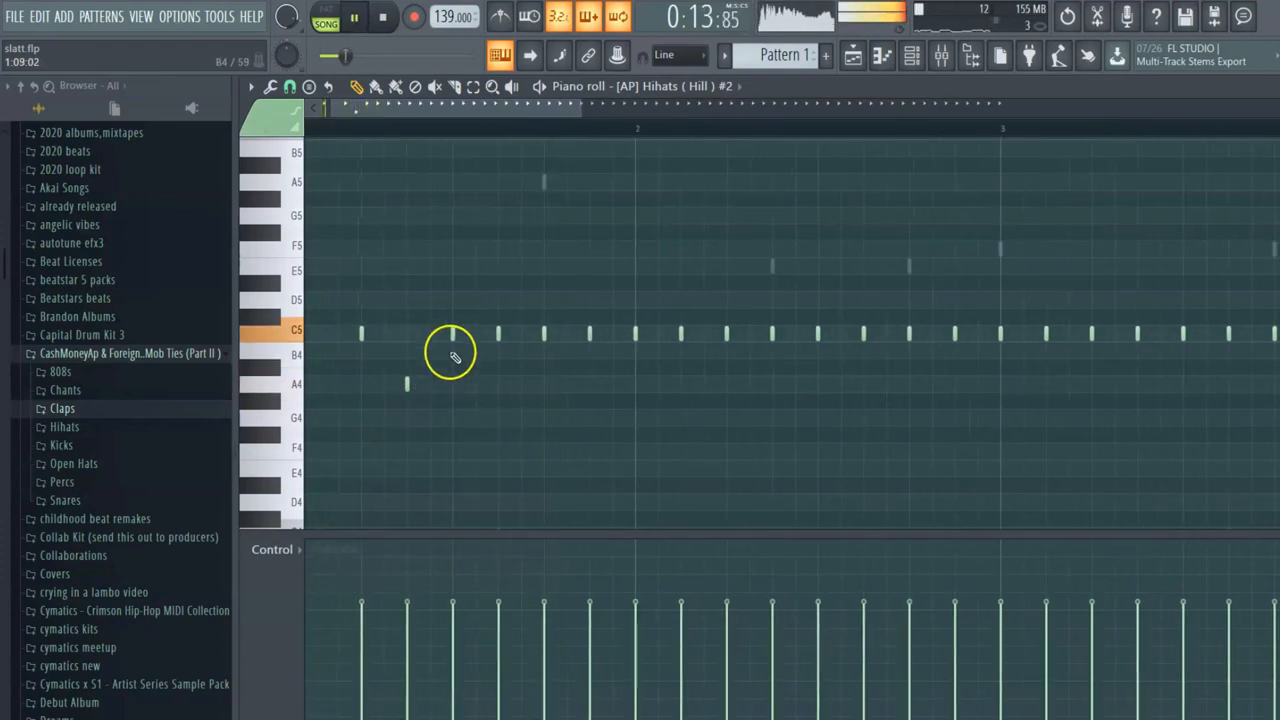
{"action": "left_click", "coordinate": [460, 332]}
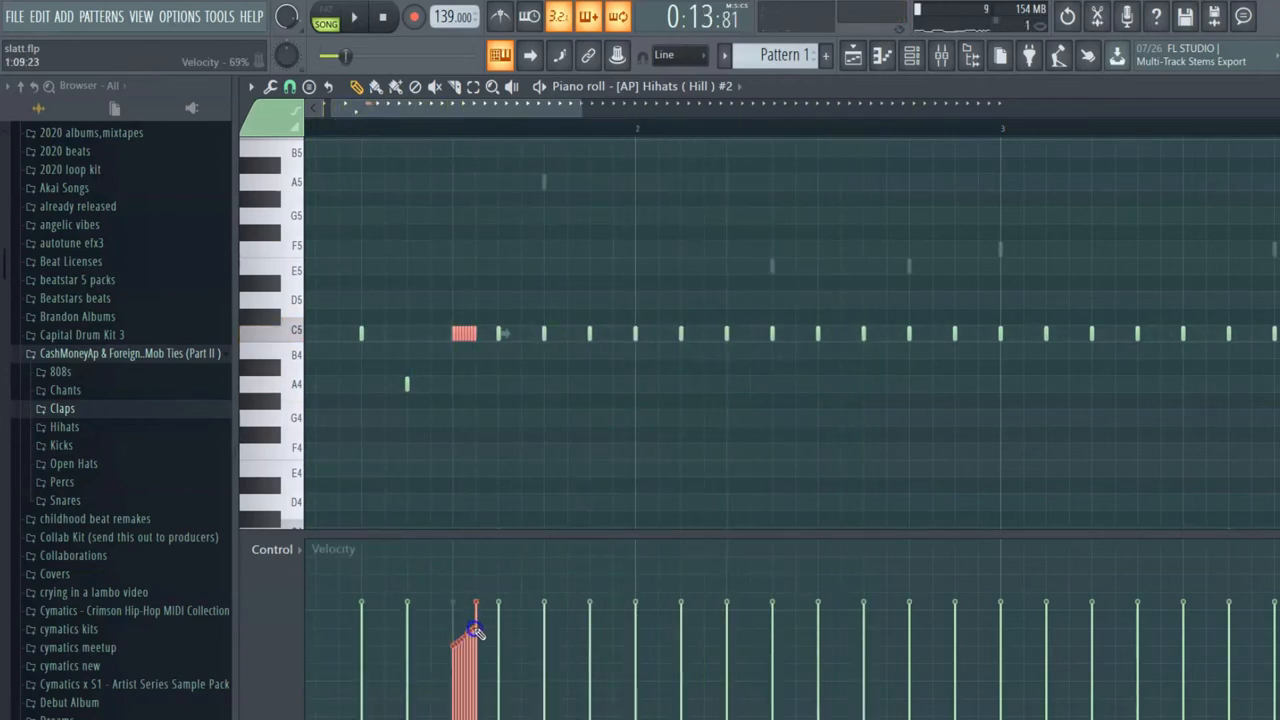
{"action": "left_click", "coordinate": [354, 16]}
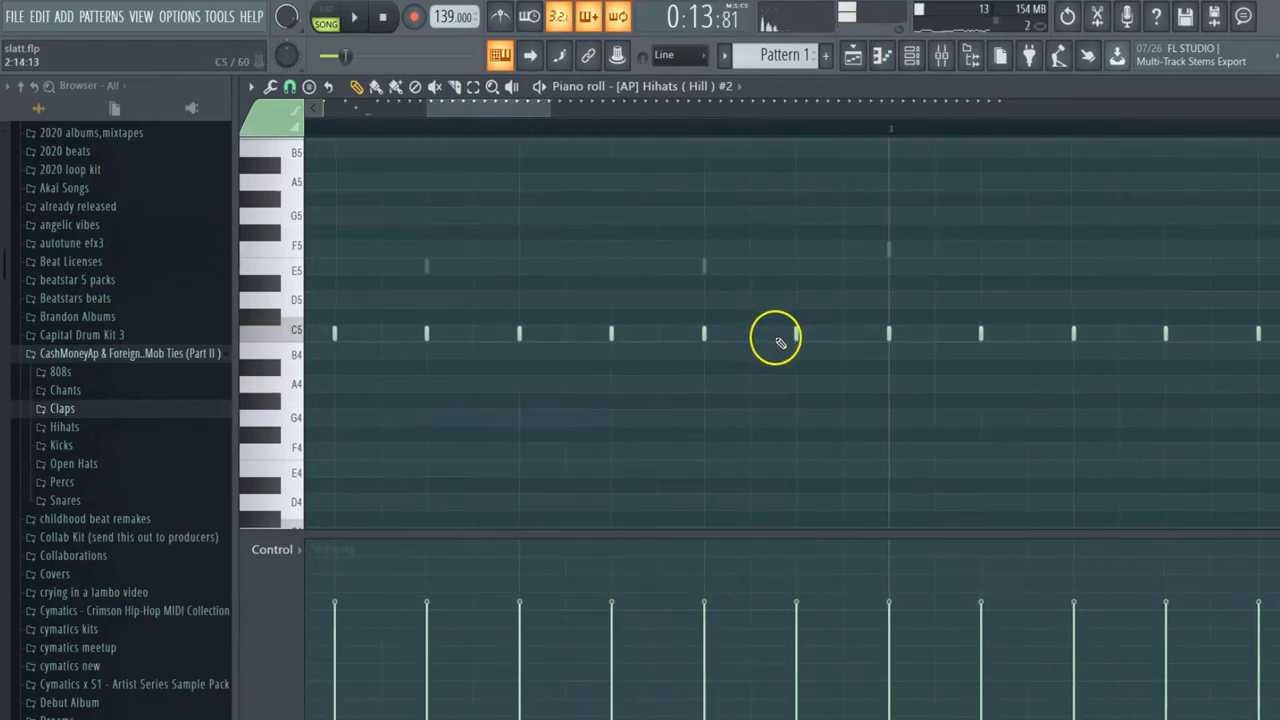
- Change the piano roll grid snap size for placing the evenly spaced roll notes
{"action": "left_click", "coordinate": [290, 86]}
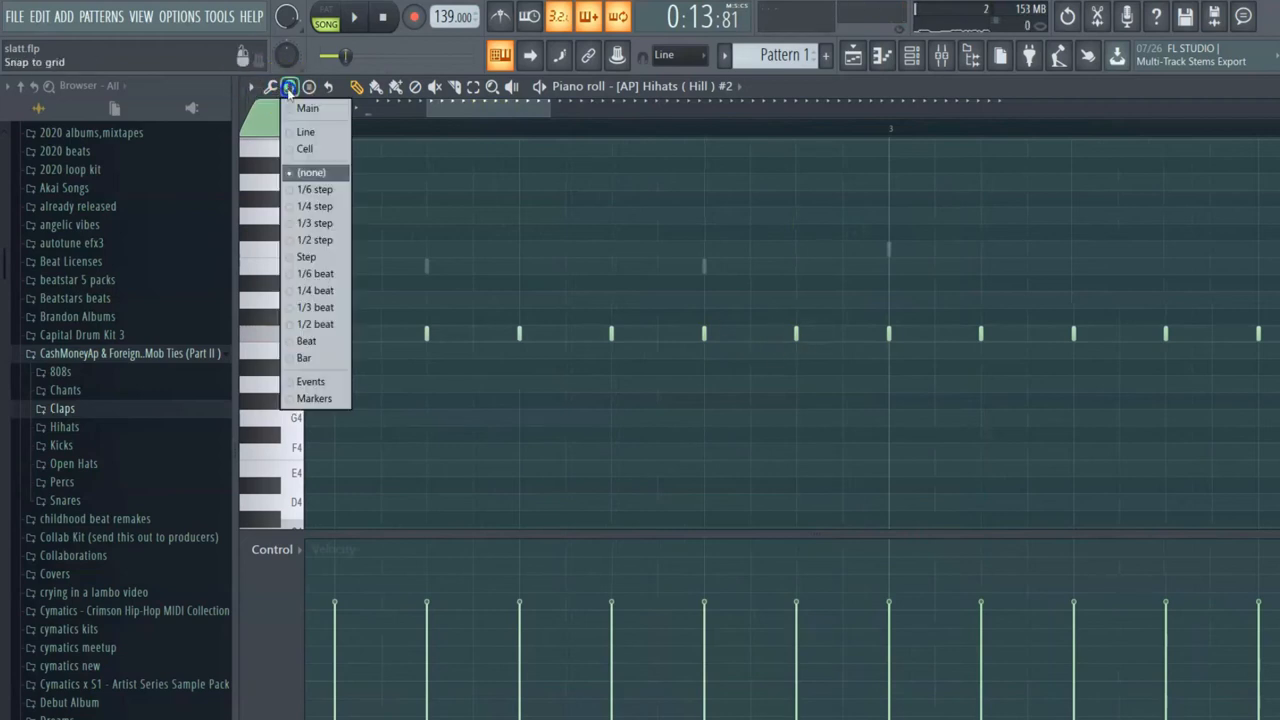
{"action": "left_click", "coordinate": [290, 88]}
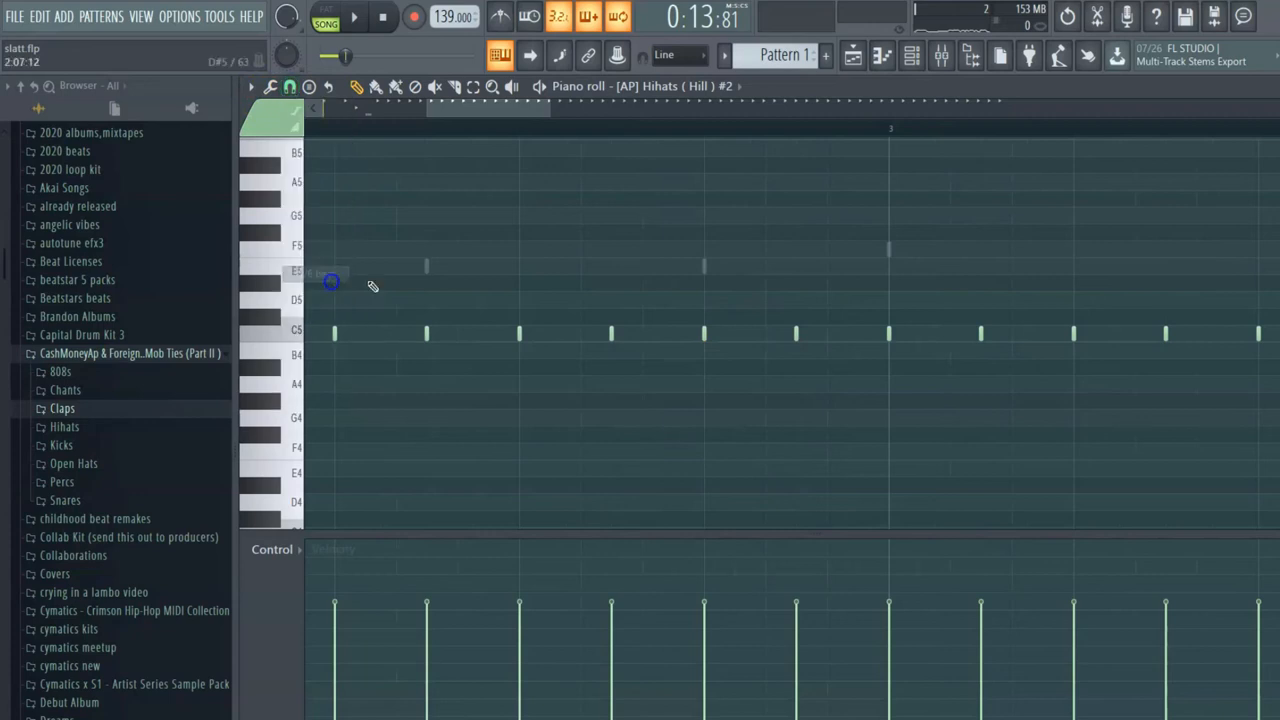
{"action": "left_click", "coordinate": [288, 86]}
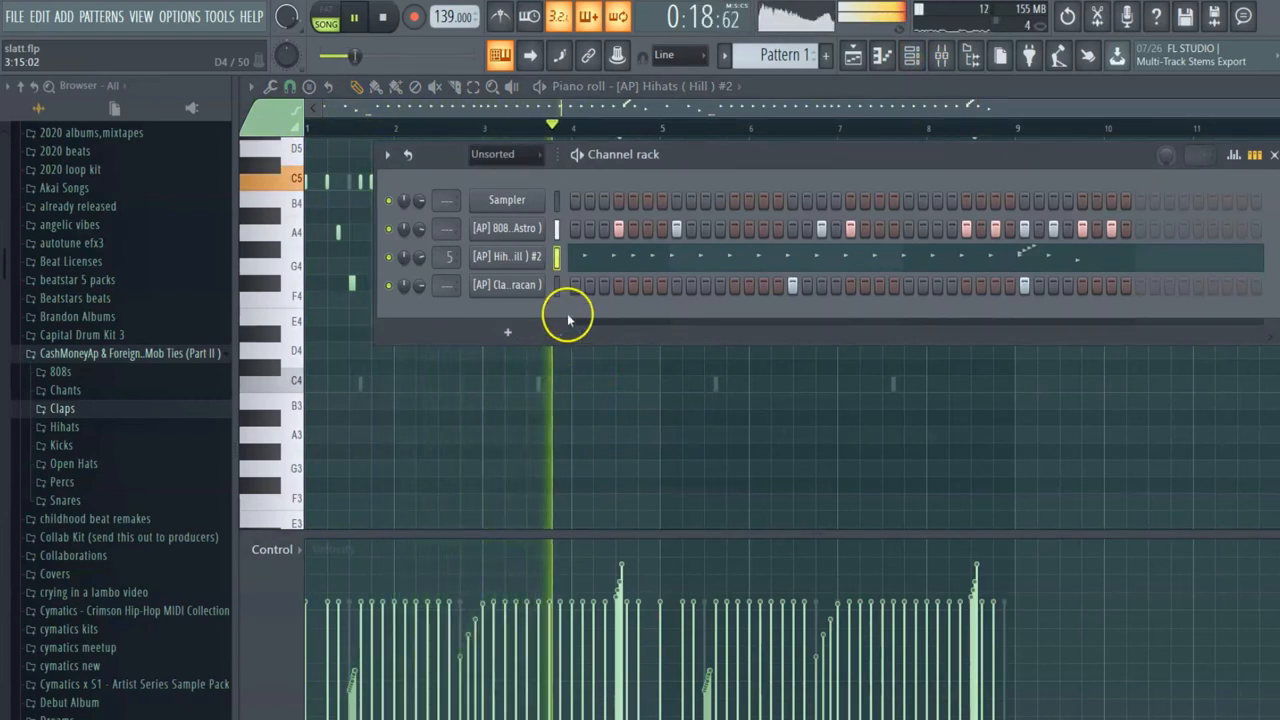
- Load the Open Hat (Haircut) sample as a channel and enter its sparse note row
{"action": "left_click", "coordinate": [74, 464]}
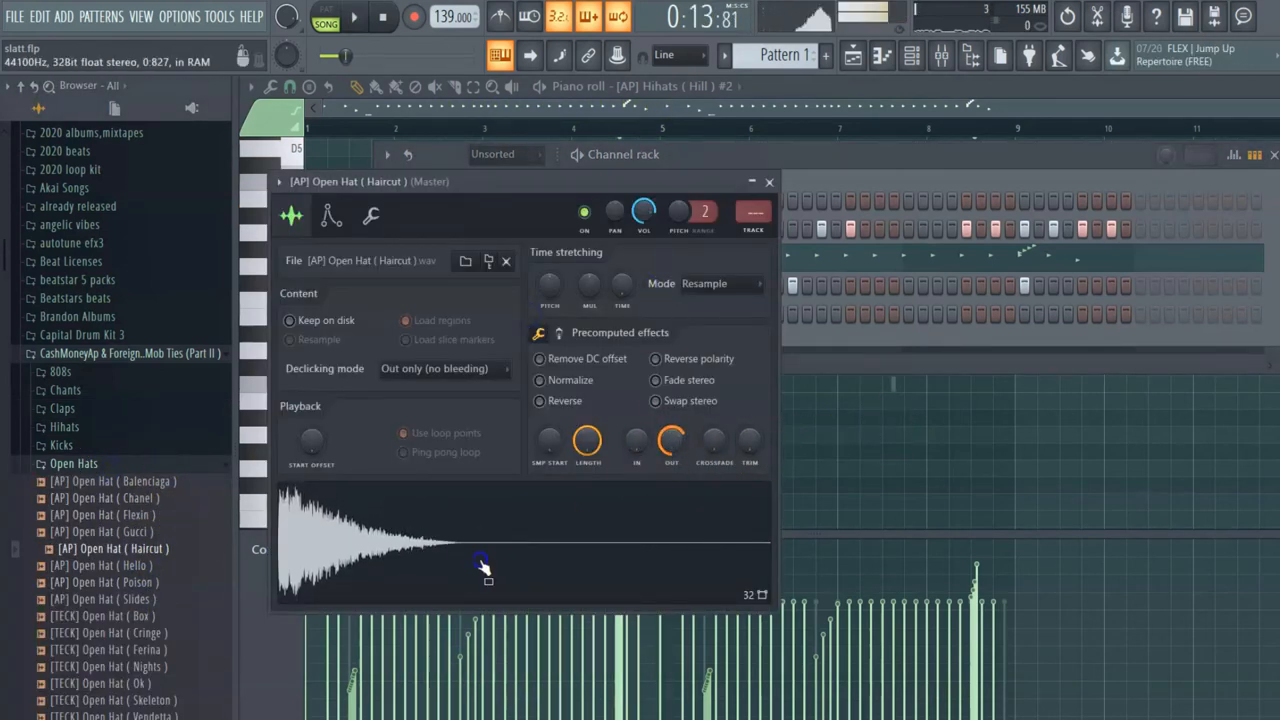
{"action": "left_click", "coordinate": [722, 284]}
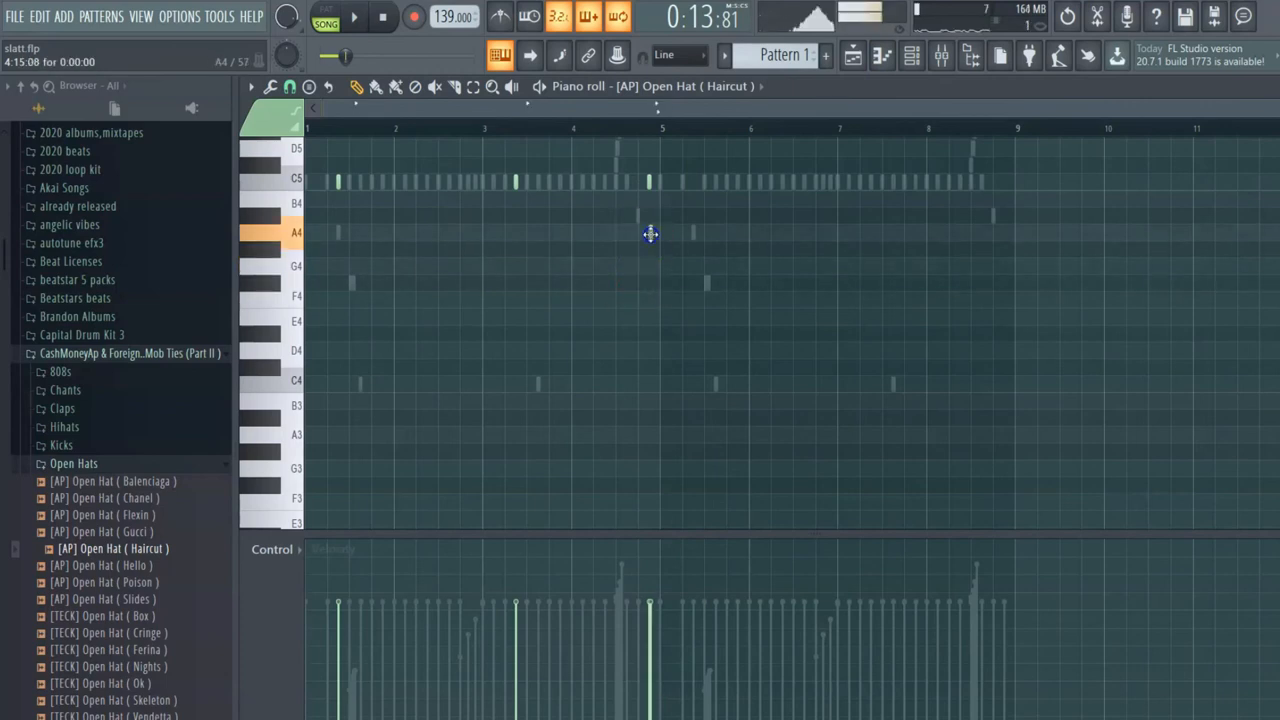
{"action": "left_click", "coordinate": [670, 180]}
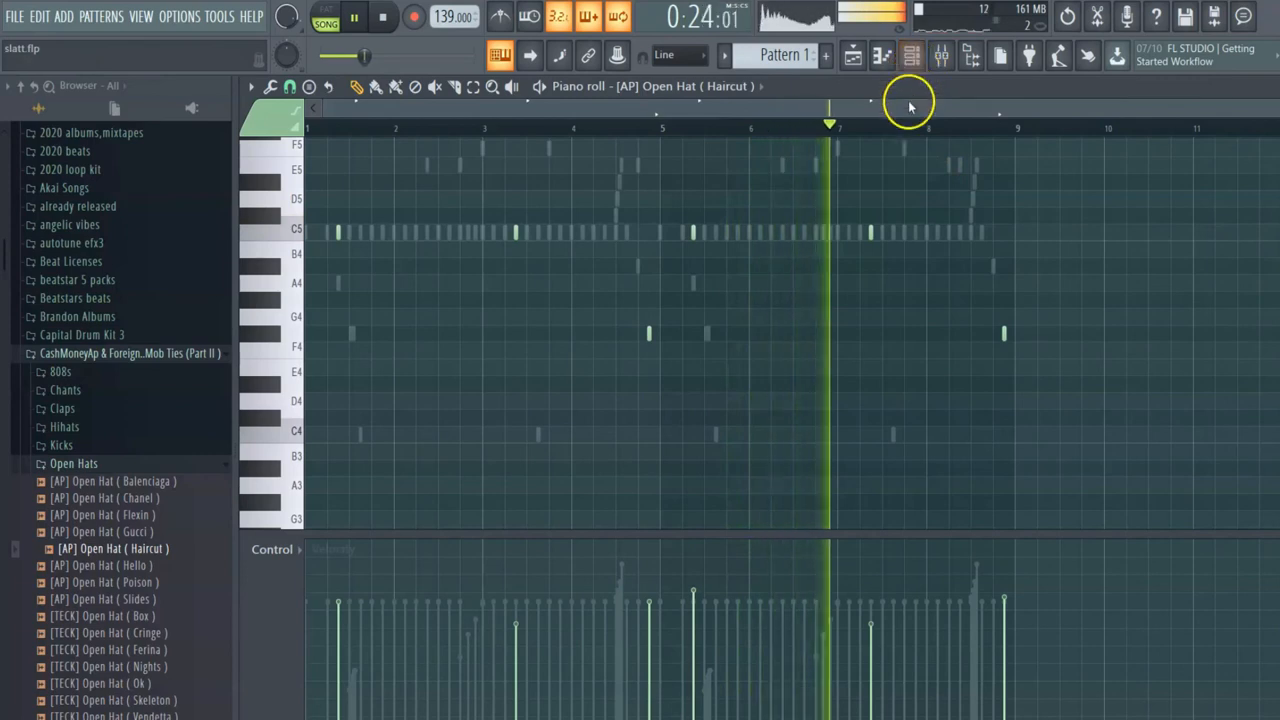
{"action": "left_click", "coordinate": [910, 56]}
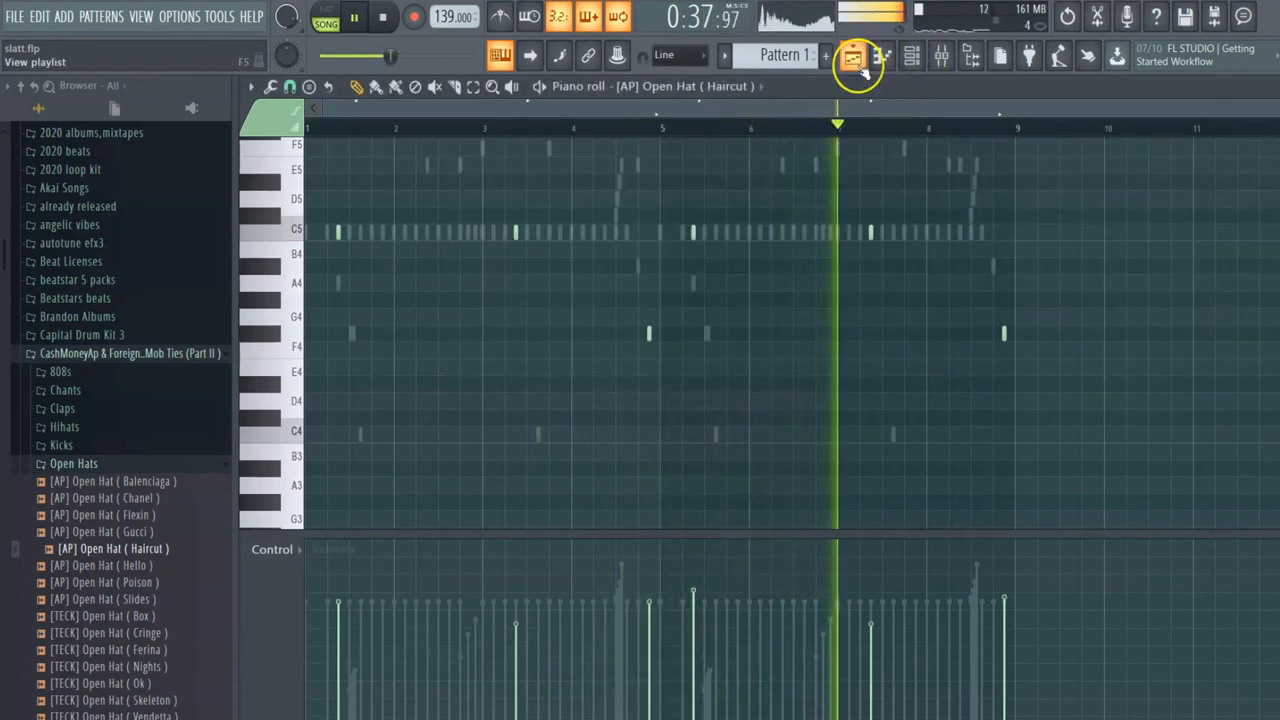
- Switch to the playlist showing the melody loops above four Pattern 1 clips
{"action": "left_click", "coordinate": [852, 56]}
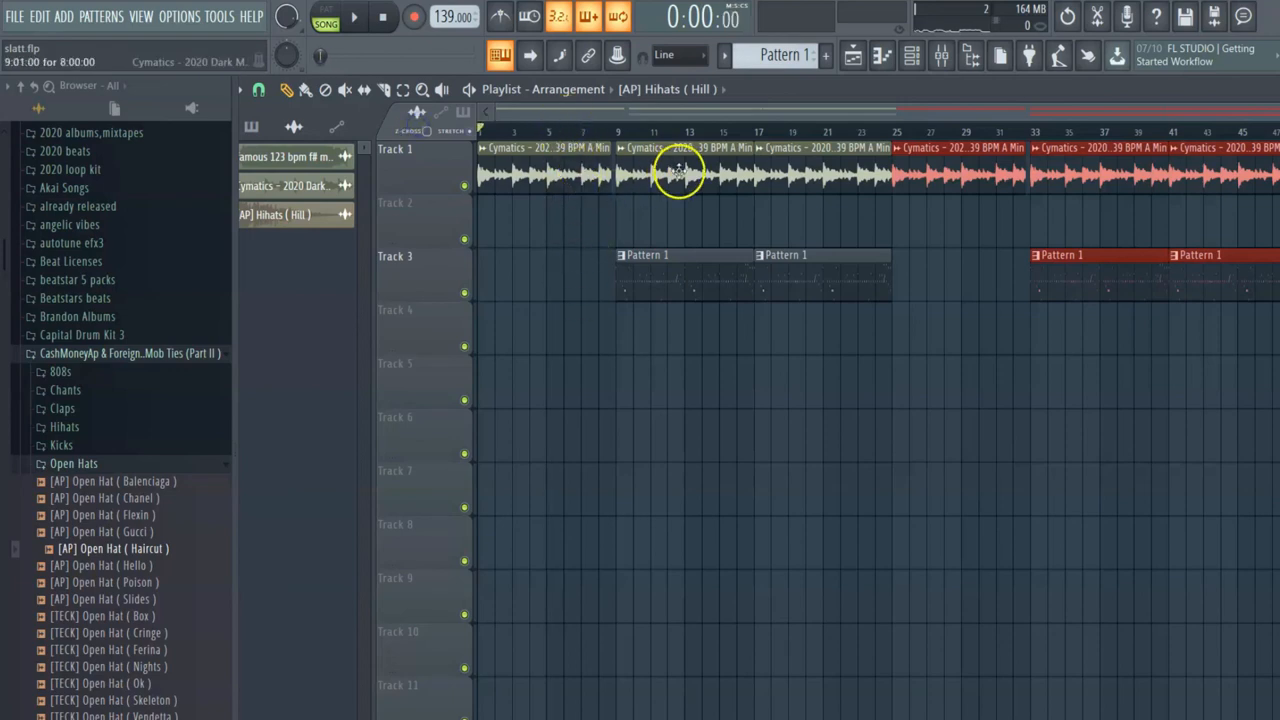
{"action": "mouse_move", "coordinate": [650, 218]}
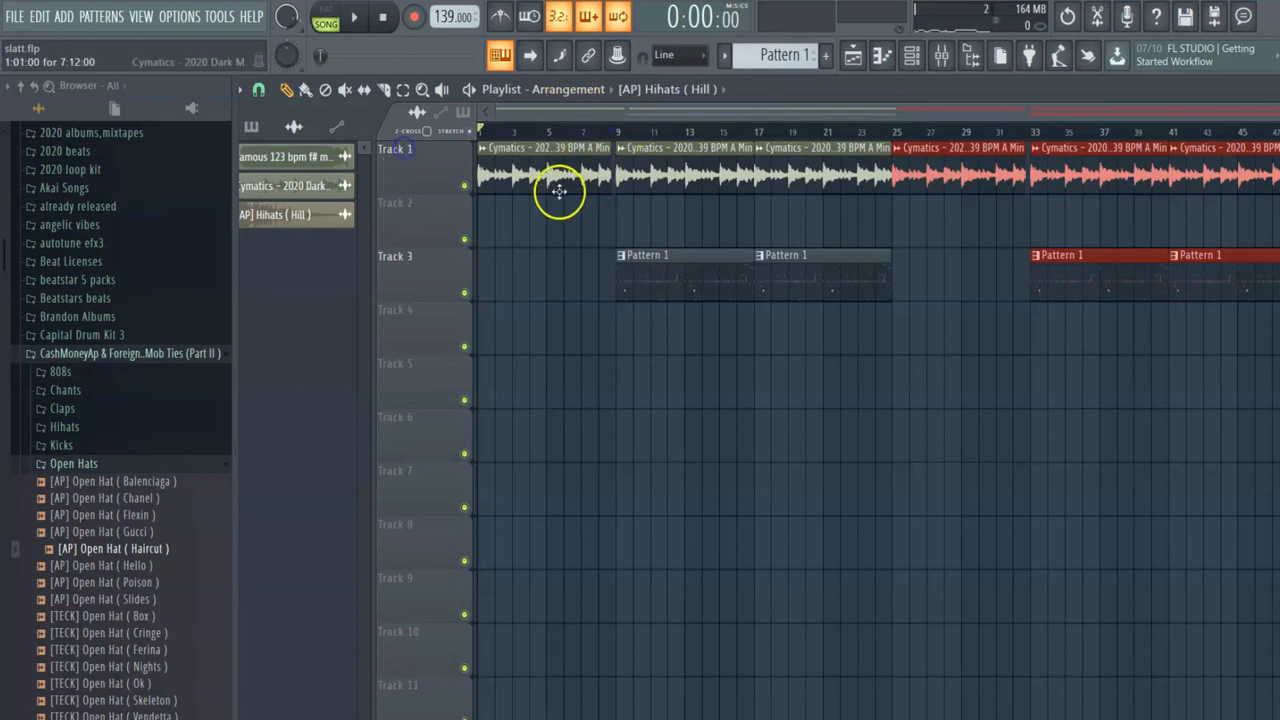
{"action": "mouse_move", "coordinate": [588, 250]}
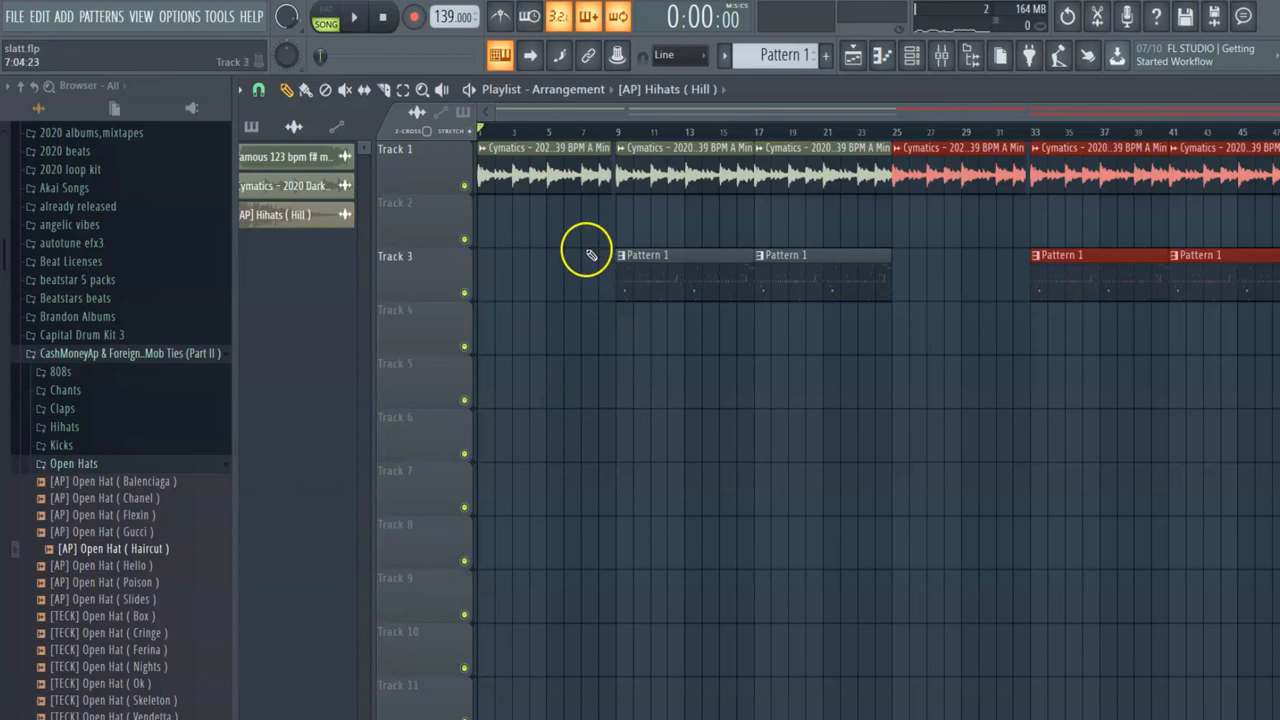
{"action": "mouse_move", "coordinate": [556, 476]}
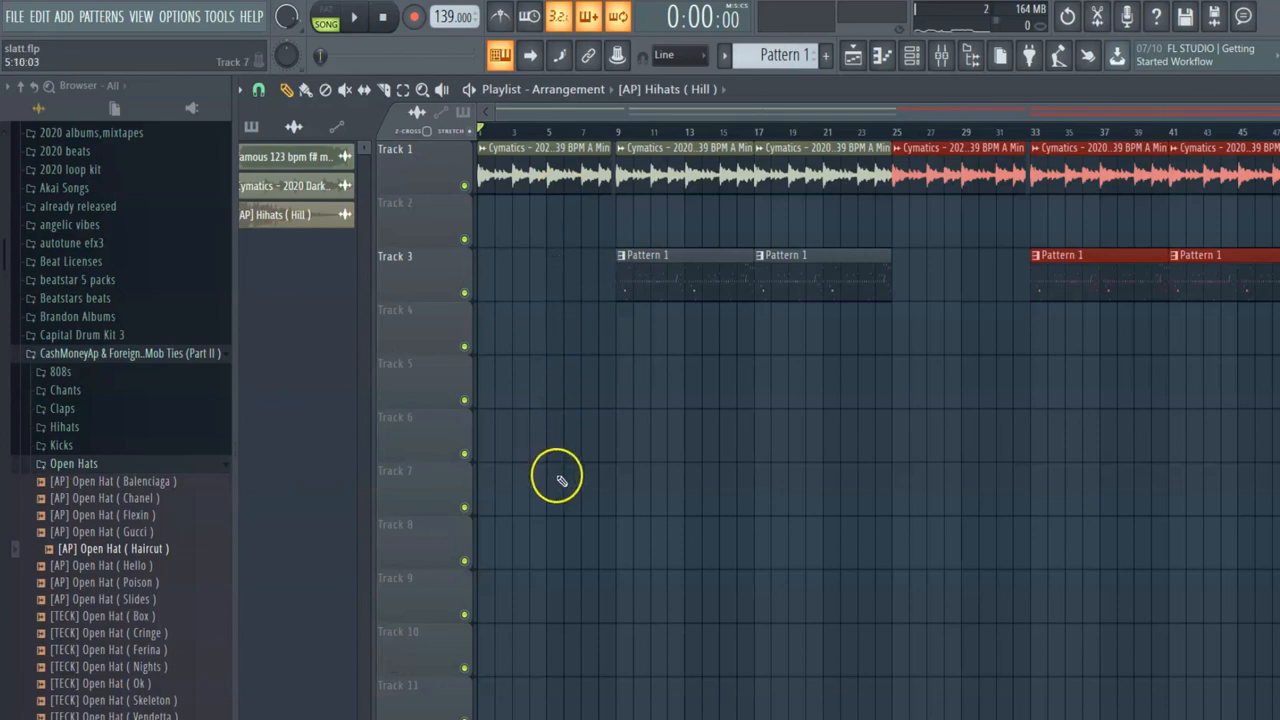
{"action": "mouse_move", "coordinate": [564, 488]}
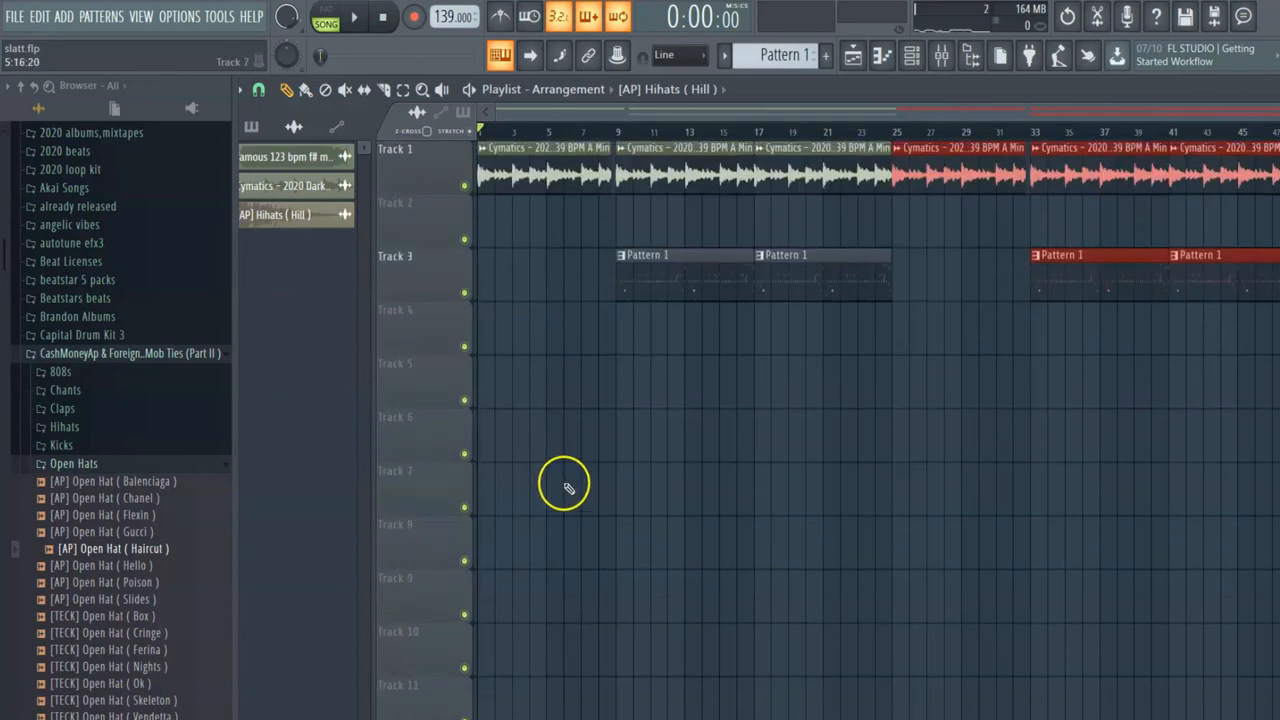